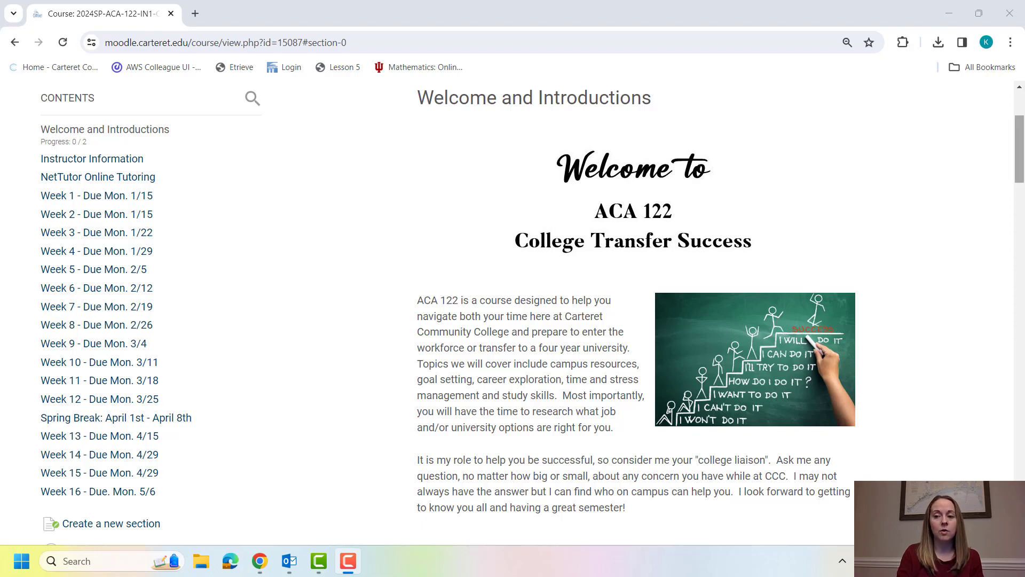
Open the Syllabus Spring 2024 document from the Welcome section of the course page
scroll(down, 3)
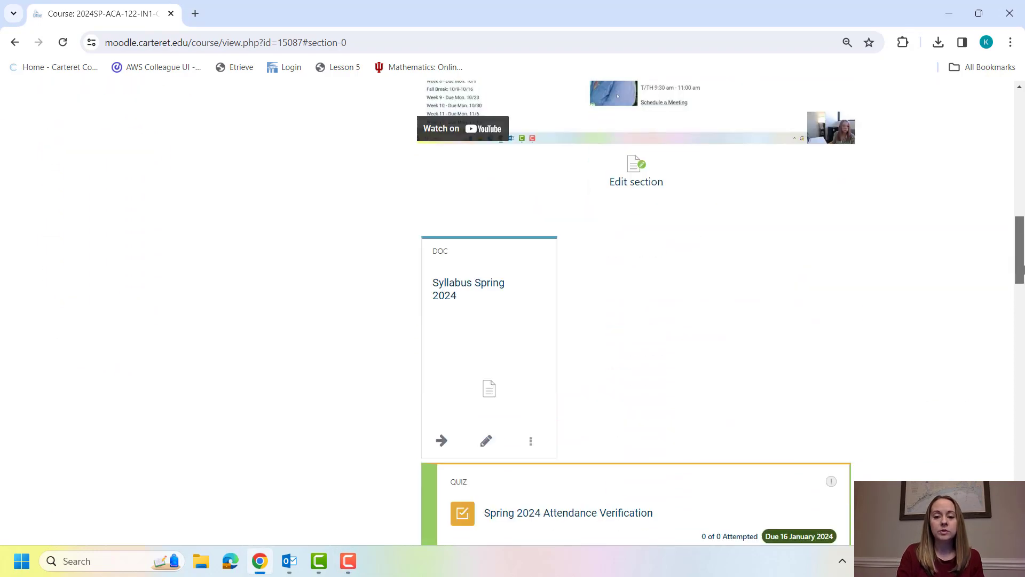
scroll(down, 3)
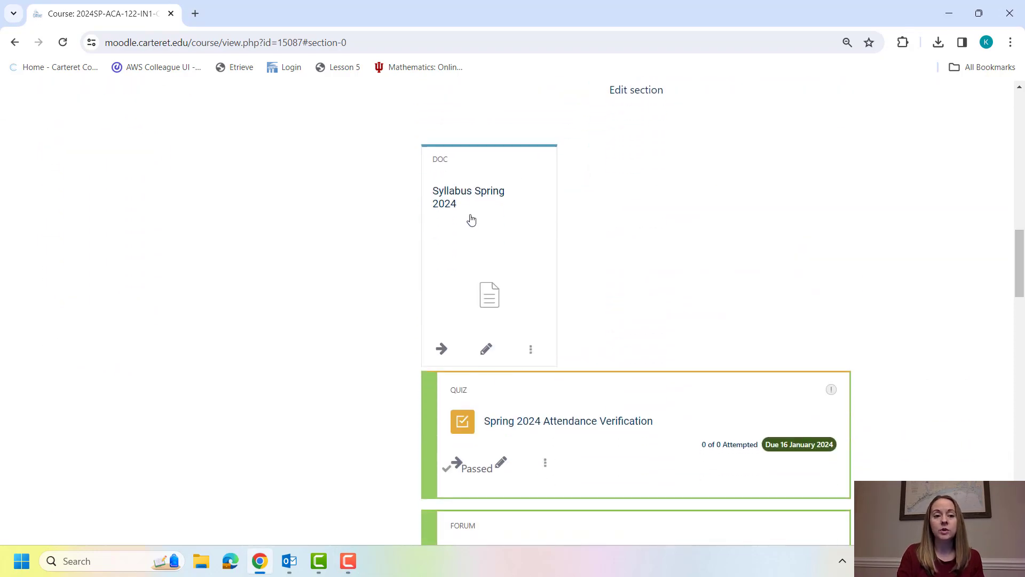
mouse_move(491, 230)
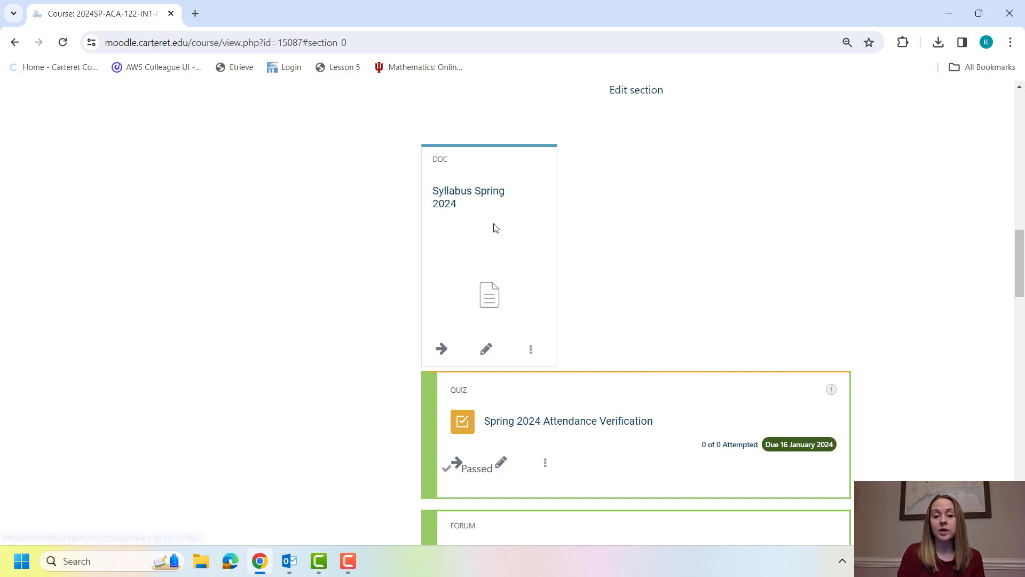
click(467, 197)
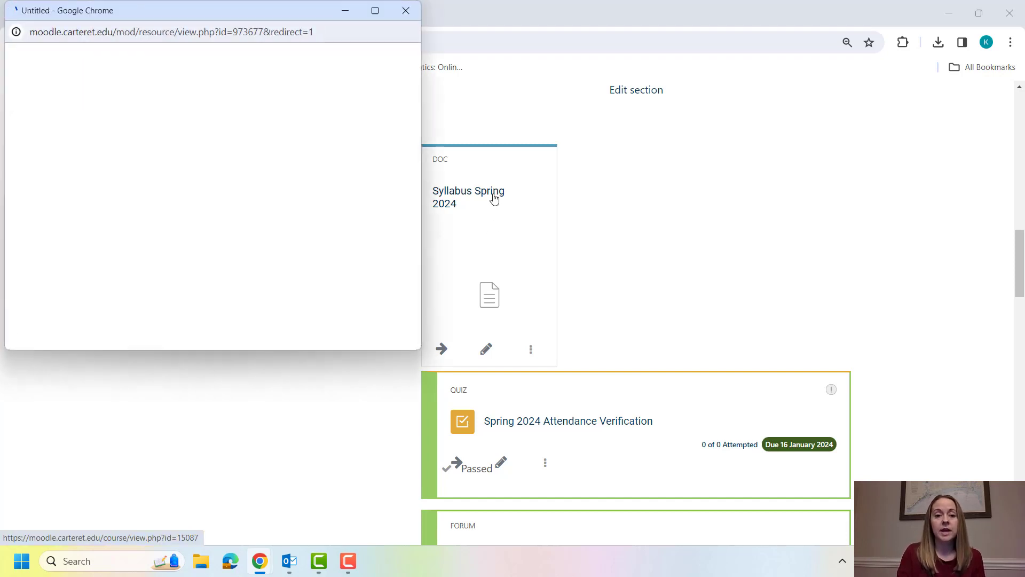
Open the downloaded syllabus in Word and read page 1 down to the Course Level Learning Outcomes
click(468, 196)
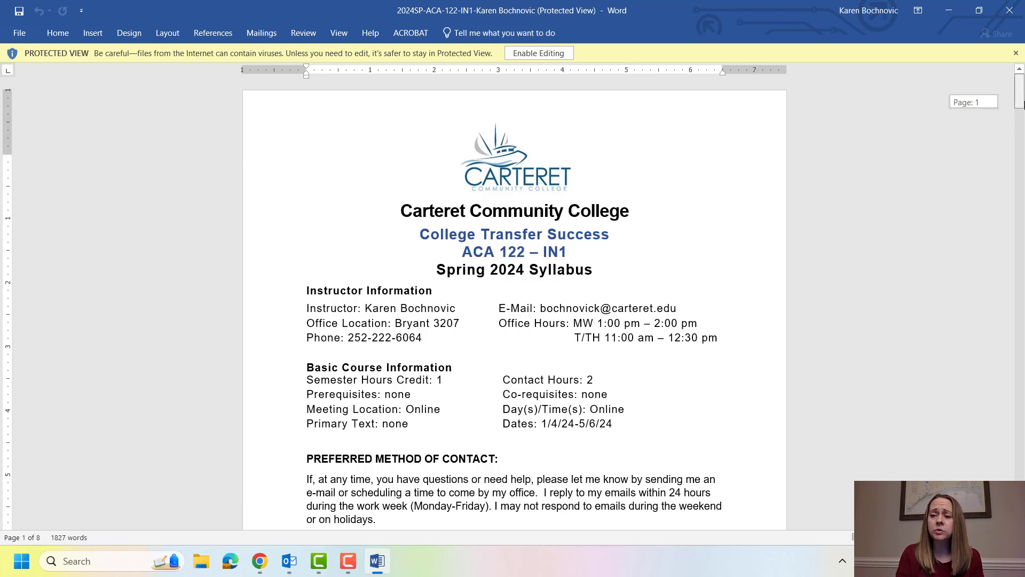
scroll(down, 3)
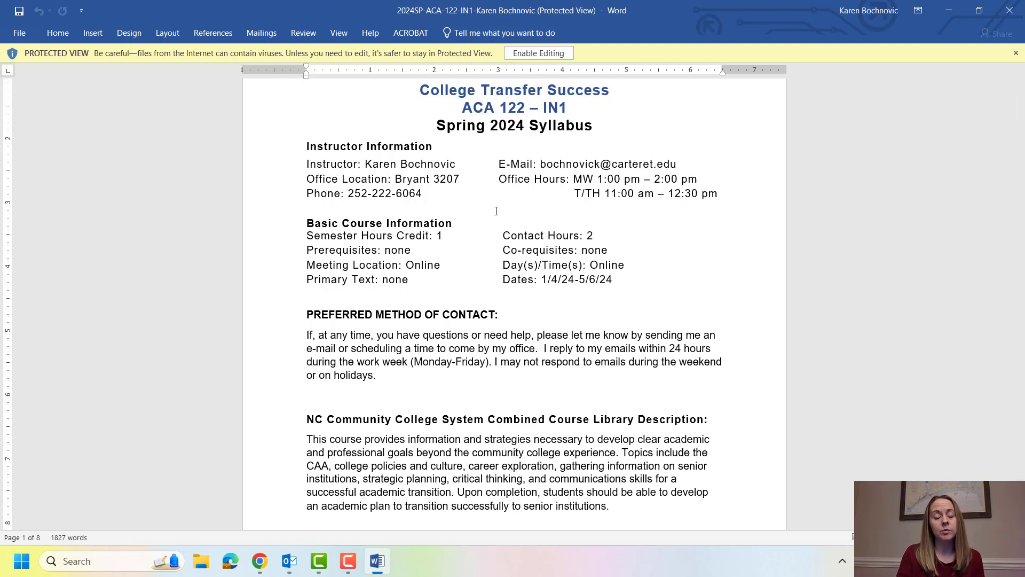
mouse_move(613, 200)
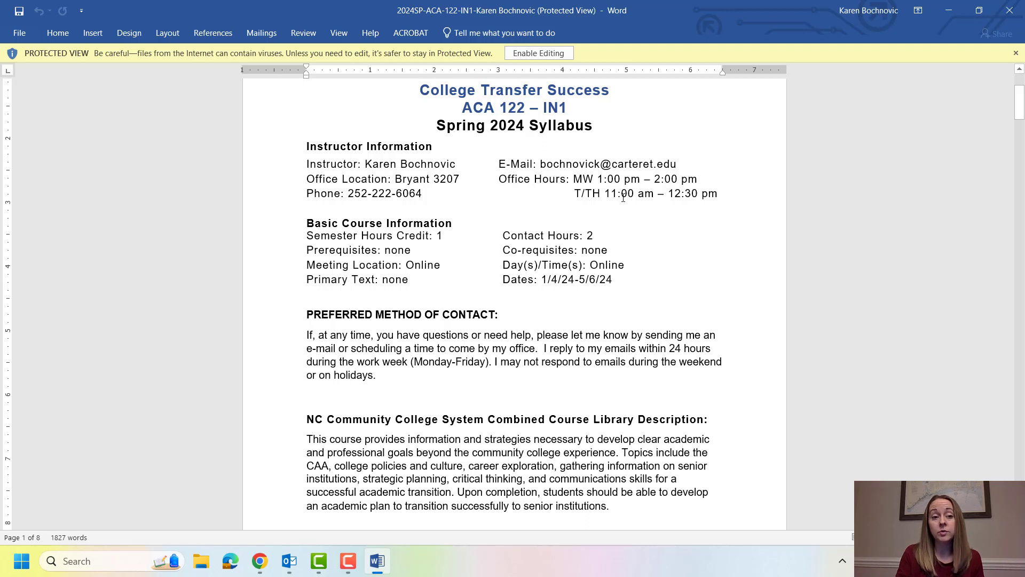
mouse_move(769, 191)
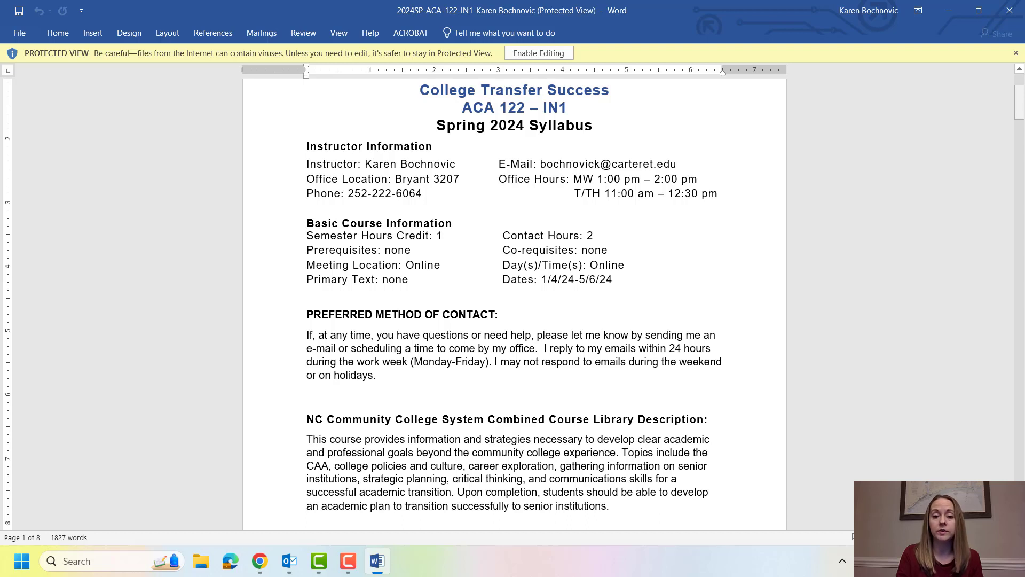
scroll(down, 3)
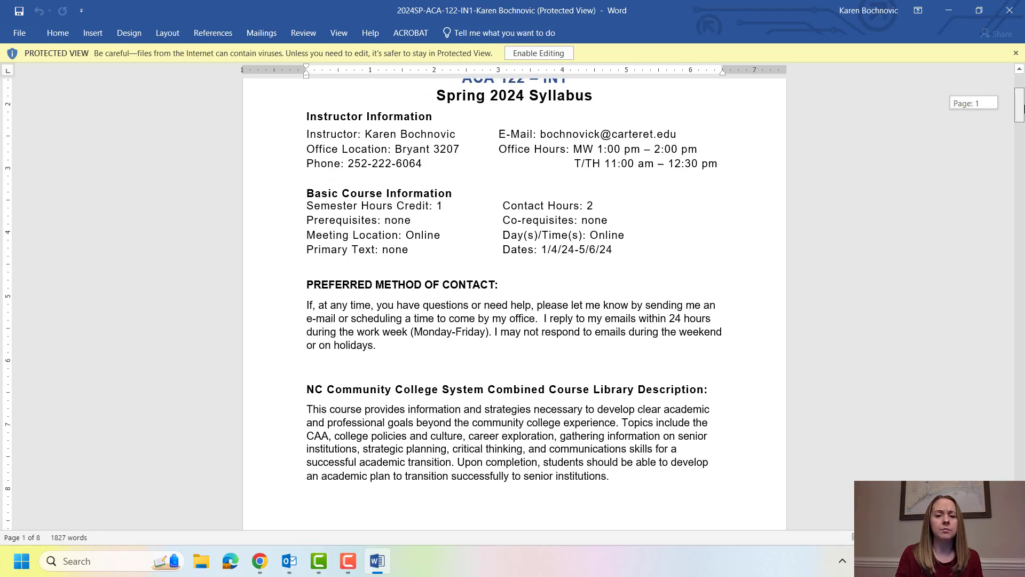
scroll(down, 3)
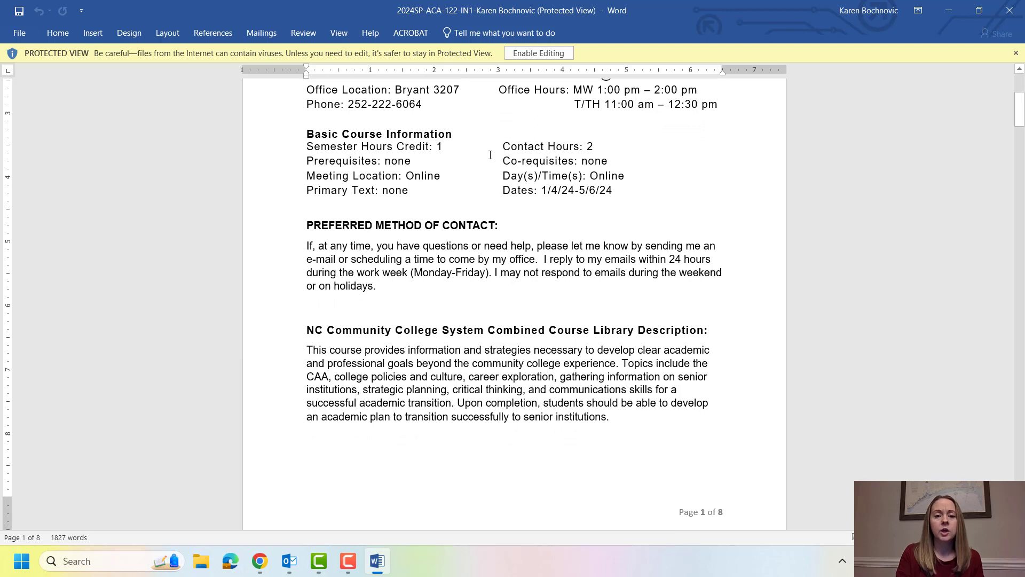
mouse_move(517, 193)
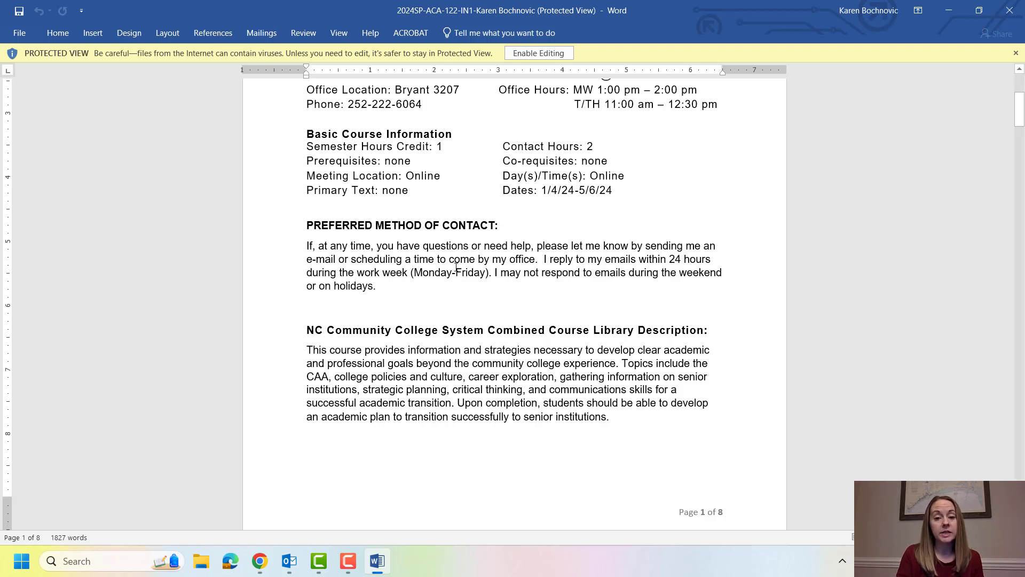
mouse_move(456, 267)
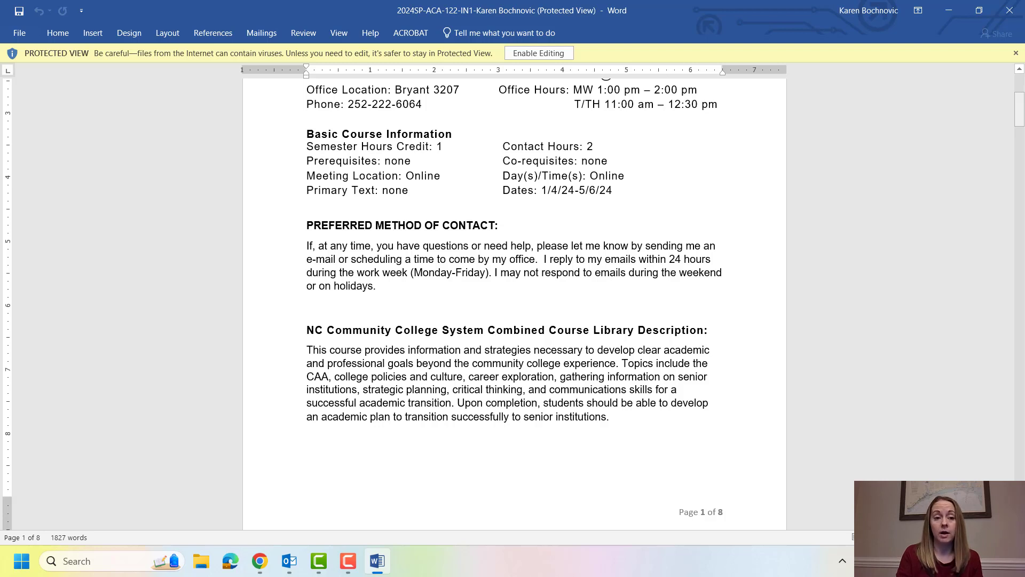
scroll(down, 3)
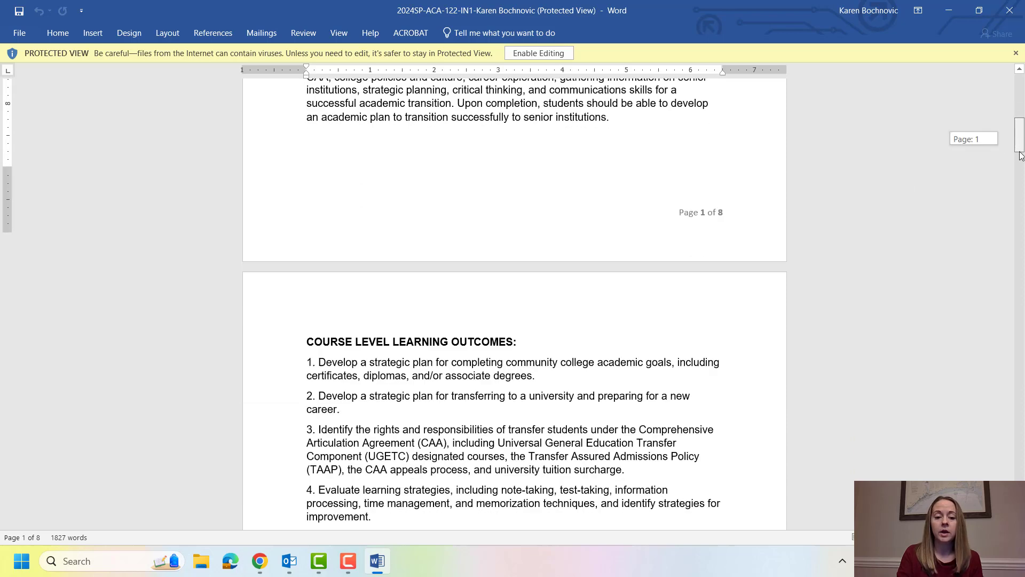
Scroll page 2 past the learning outcomes to the Attendance Policy and college statement
scroll(down, 3)
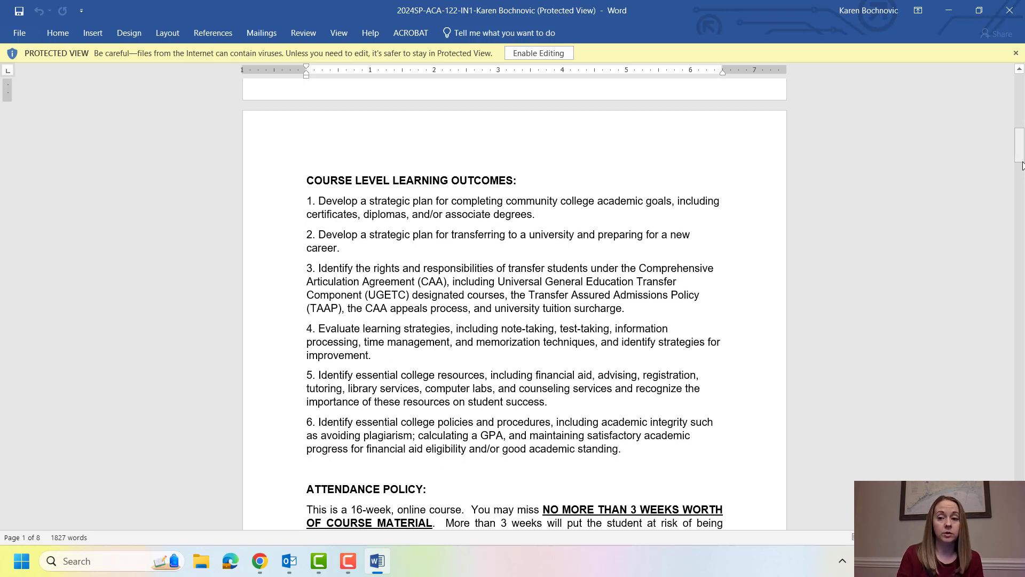
scroll(down, 3)
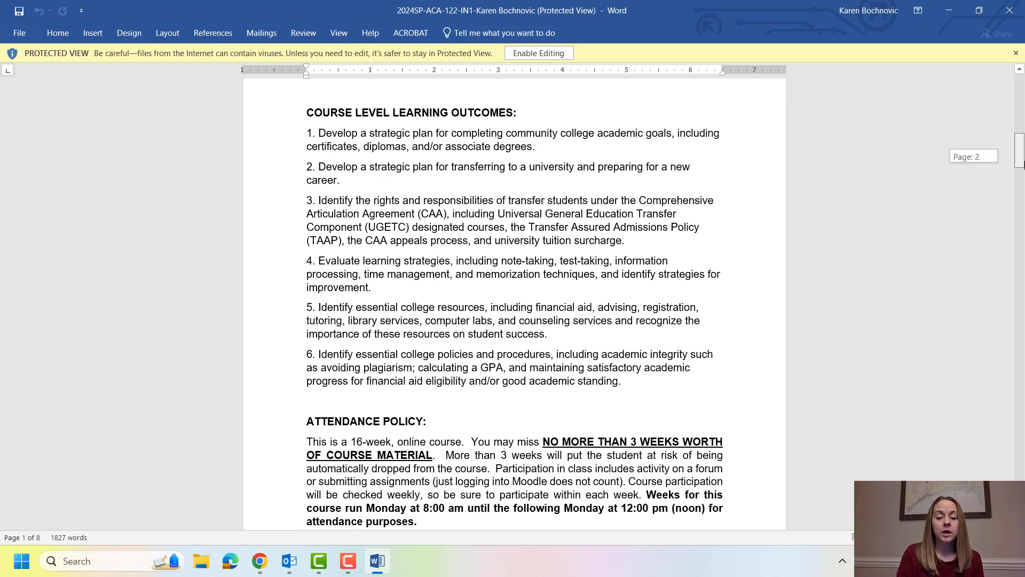
scroll(down, 3)
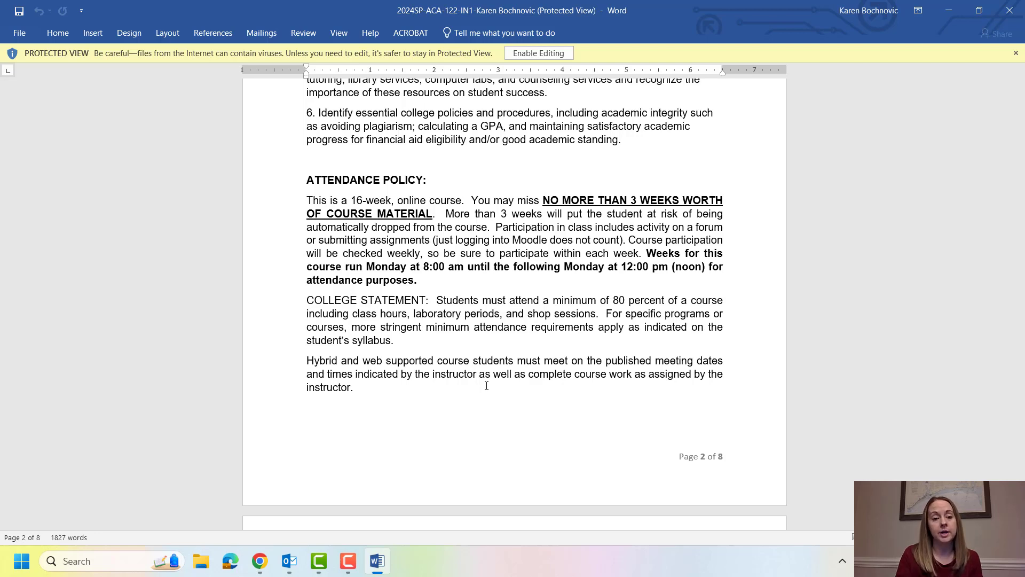
mouse_move(687, 249)
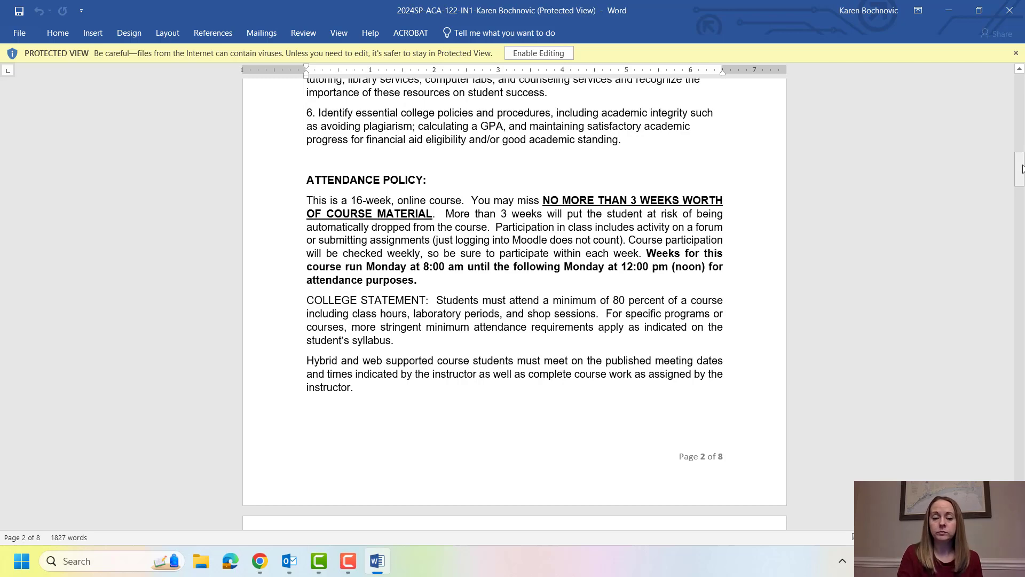
Scroll through page 3's withdrawal policy, required materials, expectations and Evaluation Methods list
scroll(down, 3)
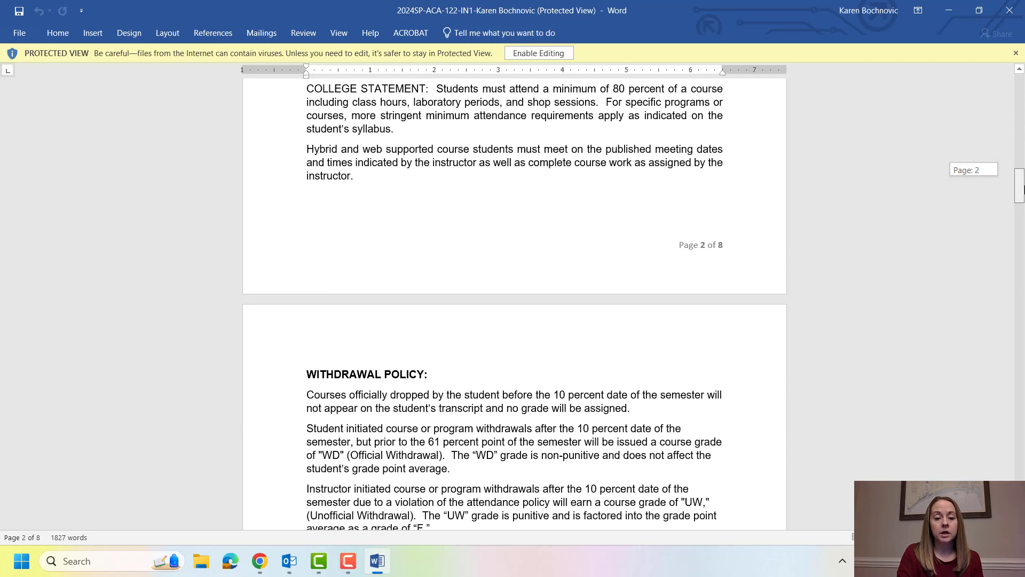
scroll(down, 3)
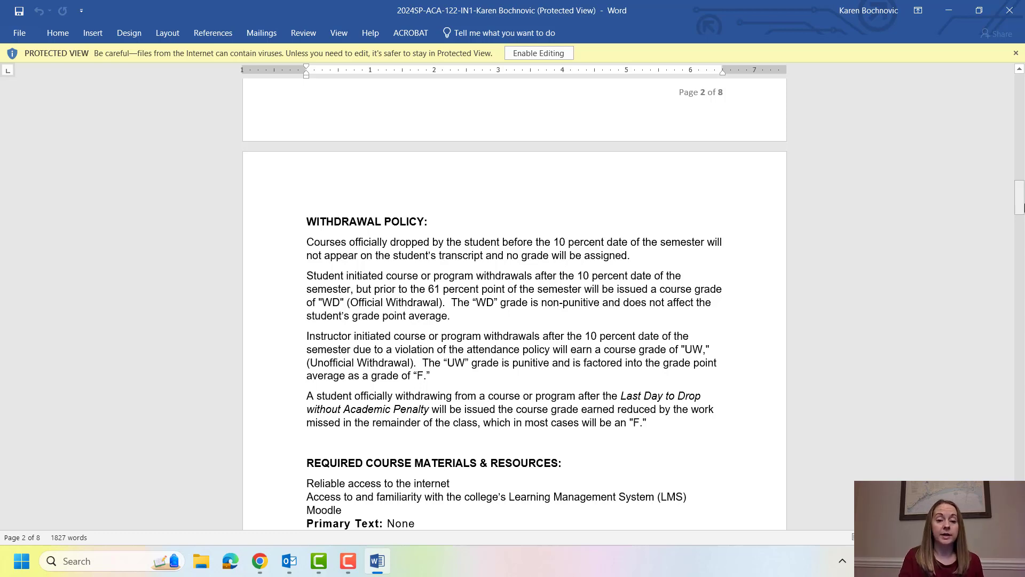
scroll(down, 3)
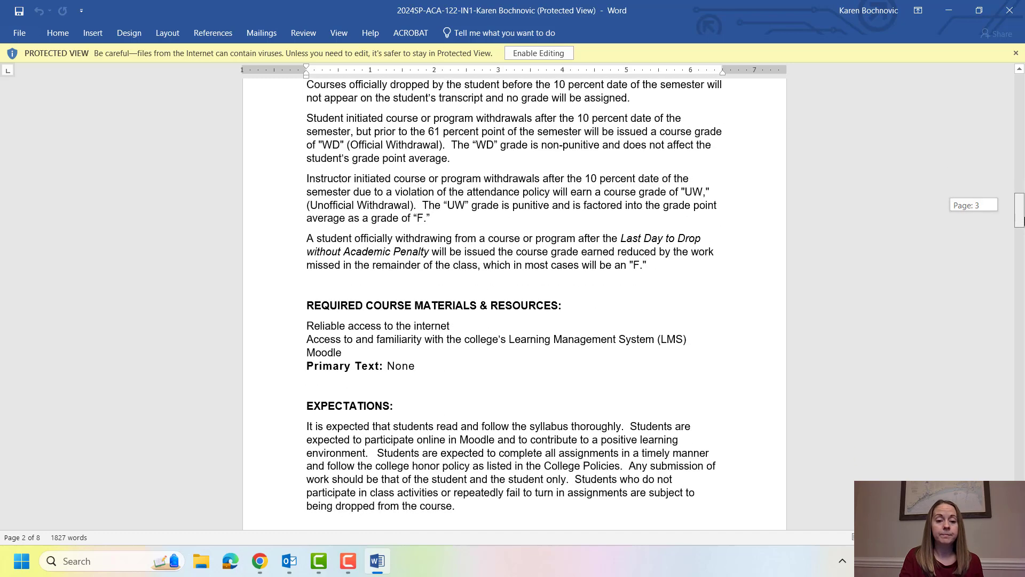
scroll(down, 3)
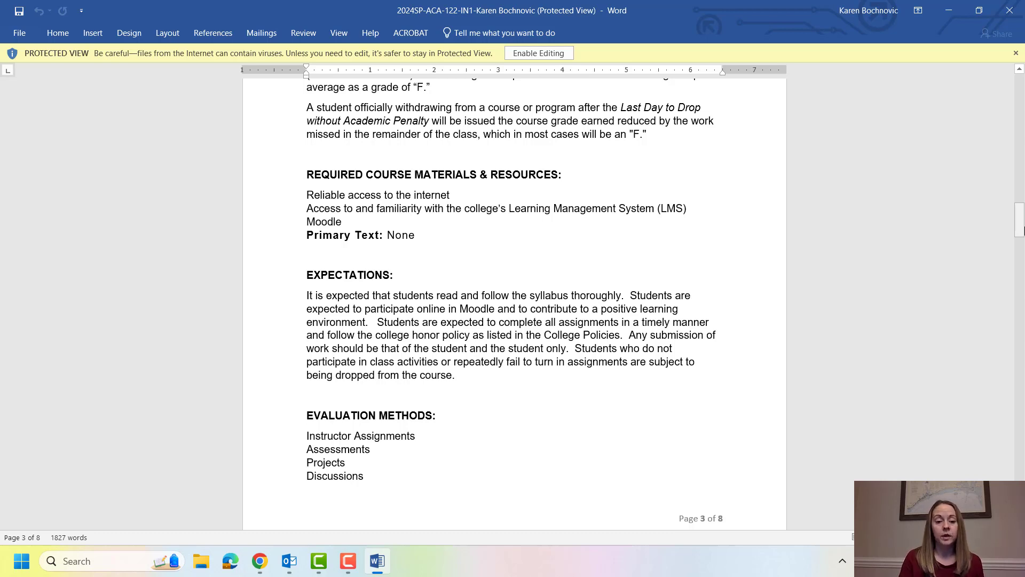
Scroll page 4 past the major assignments and Late Work Policy to the Grading Plan table
scroll(down, 3)
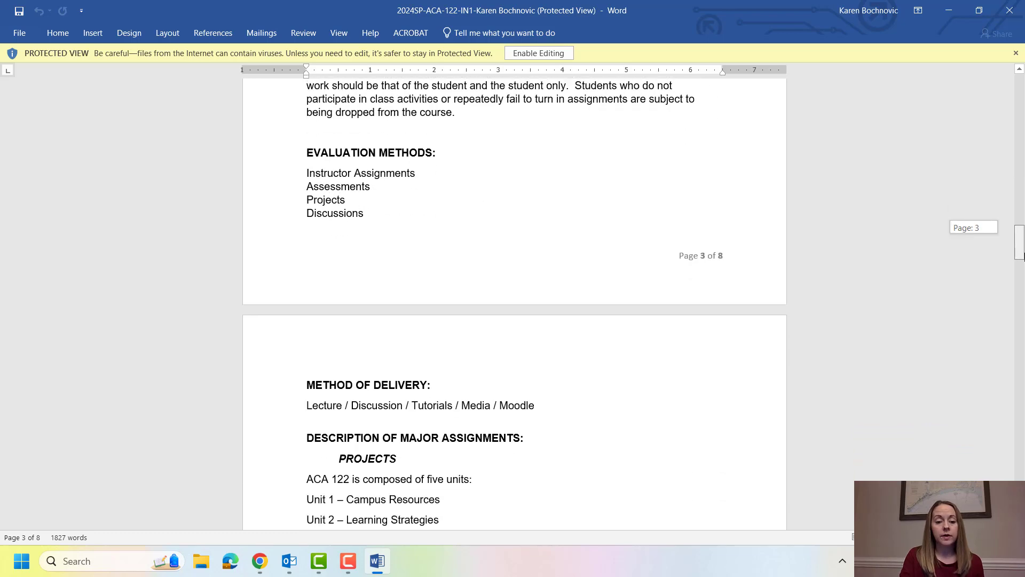
scroll(down, 3)
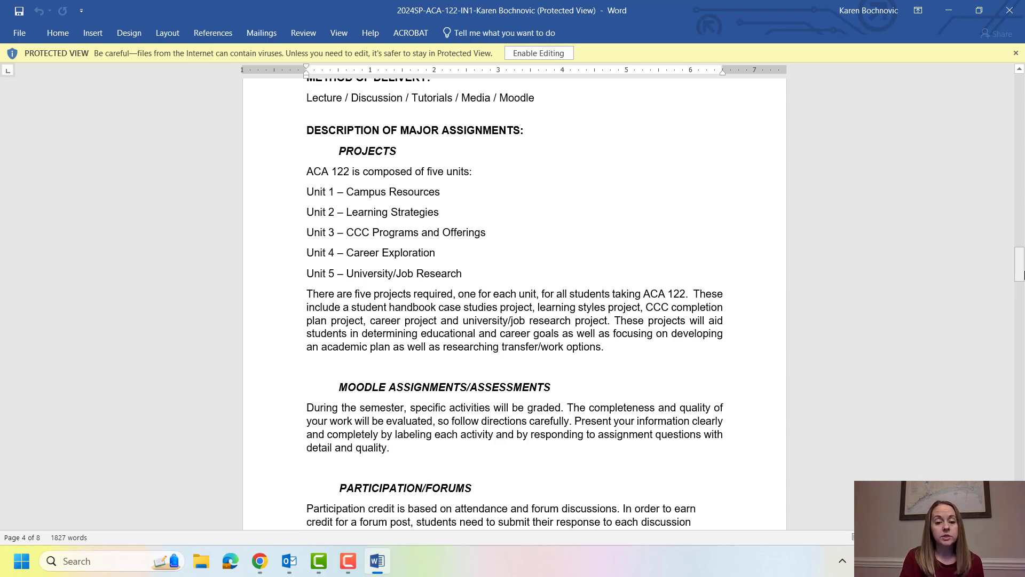
scroll(down, 3)
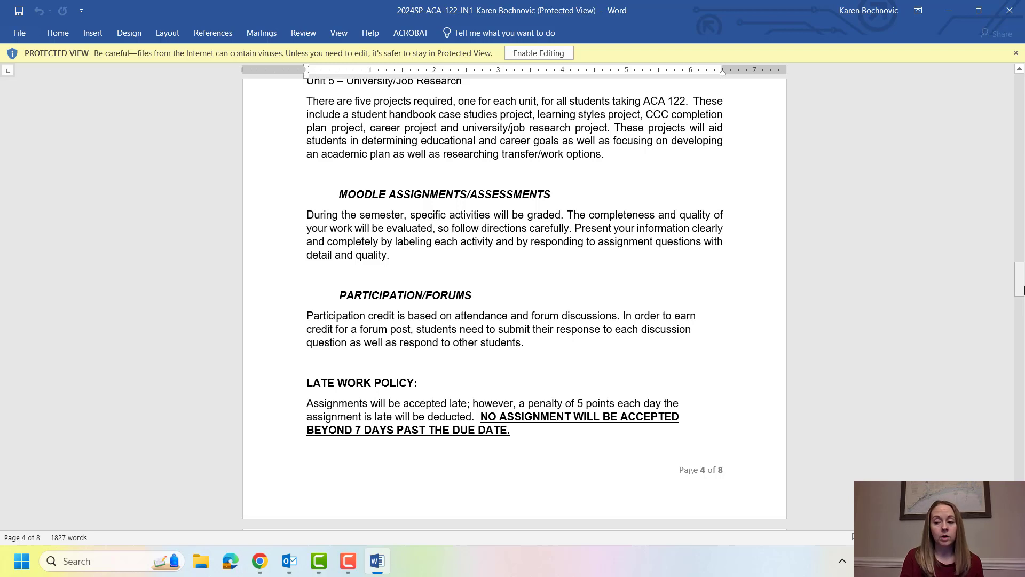
scroll(down, 3)
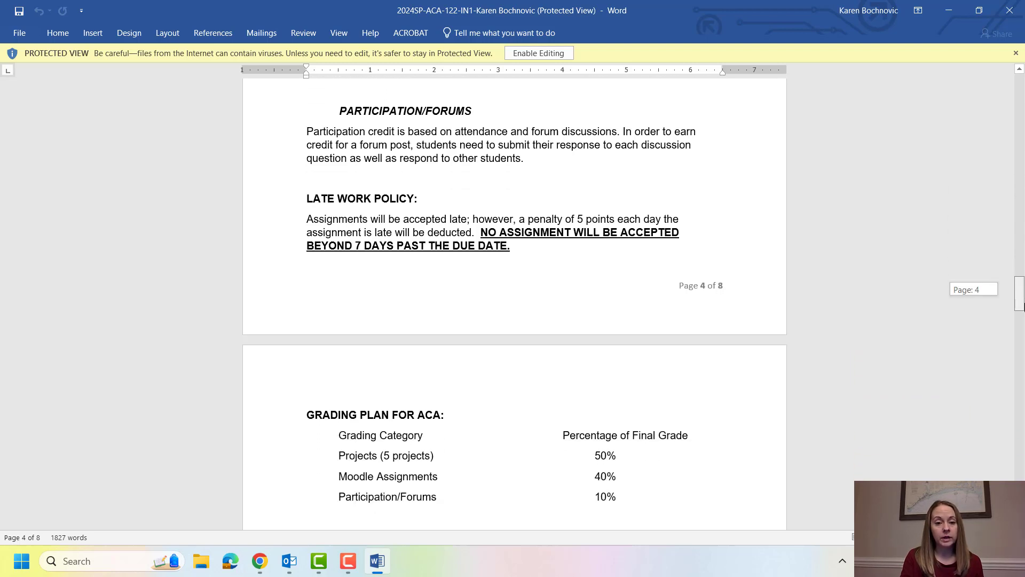
scroll(down, 3)
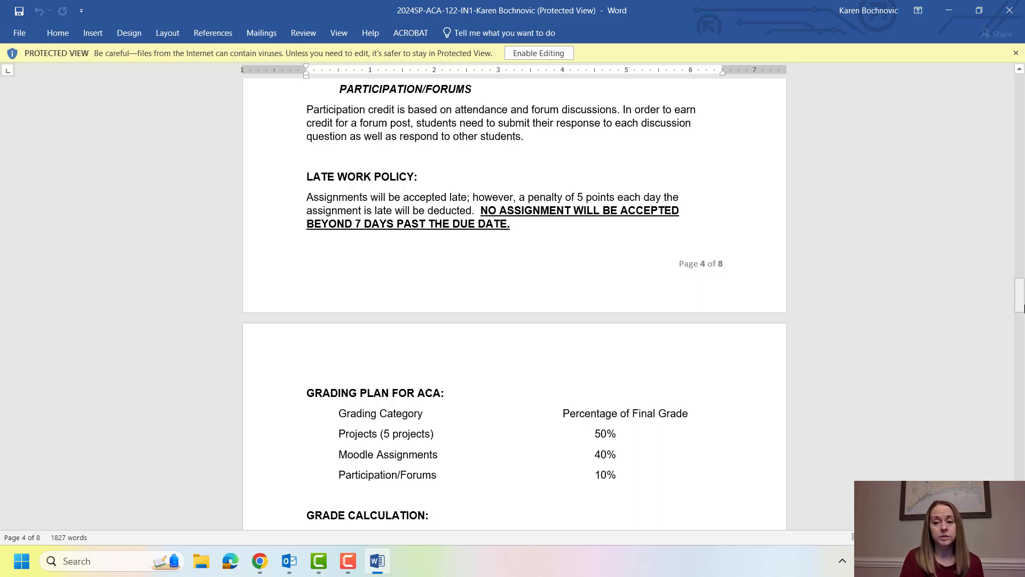
scroll(down, 3)
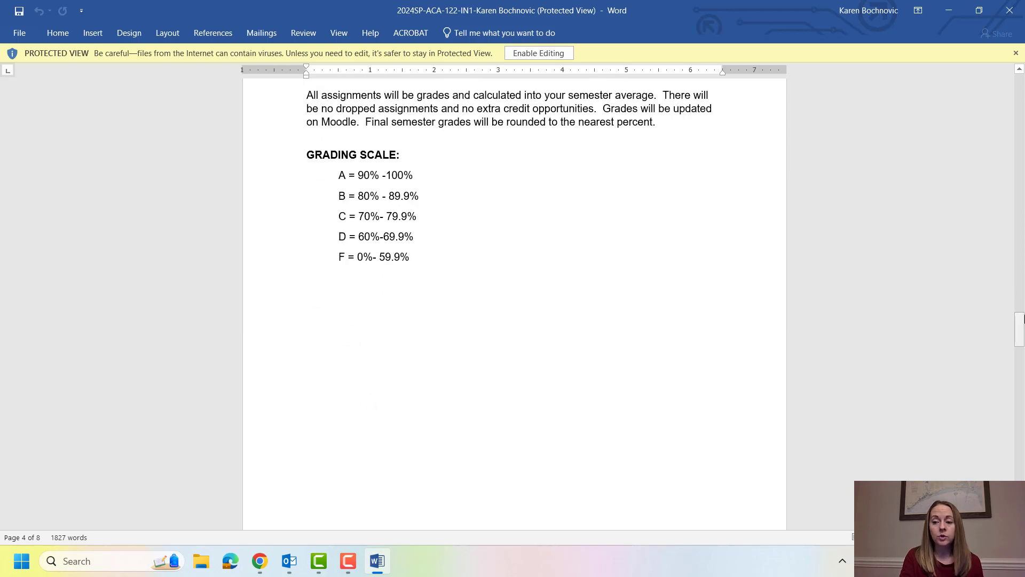
scroll(up, 3)
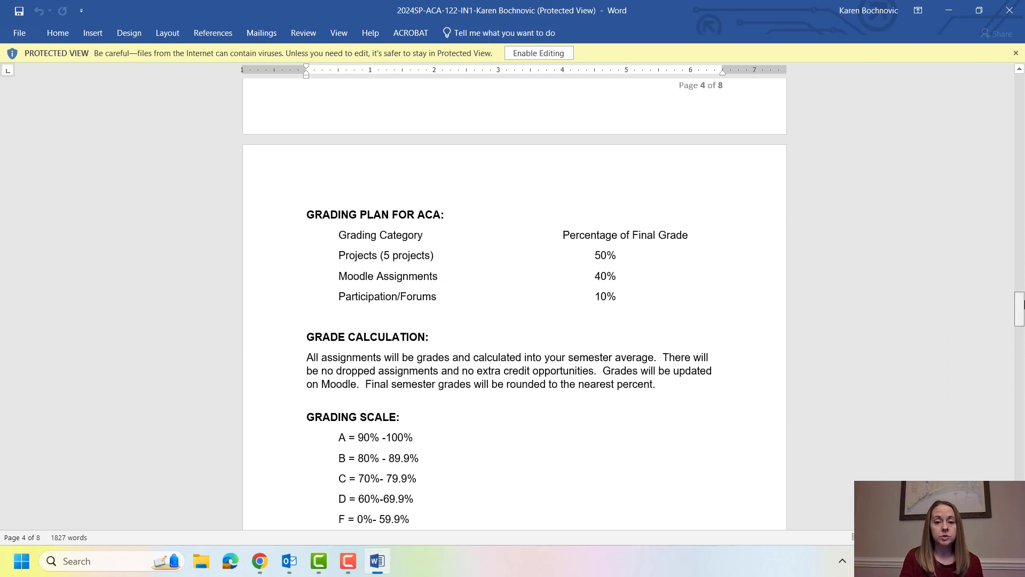
mouse_move(436, 254)
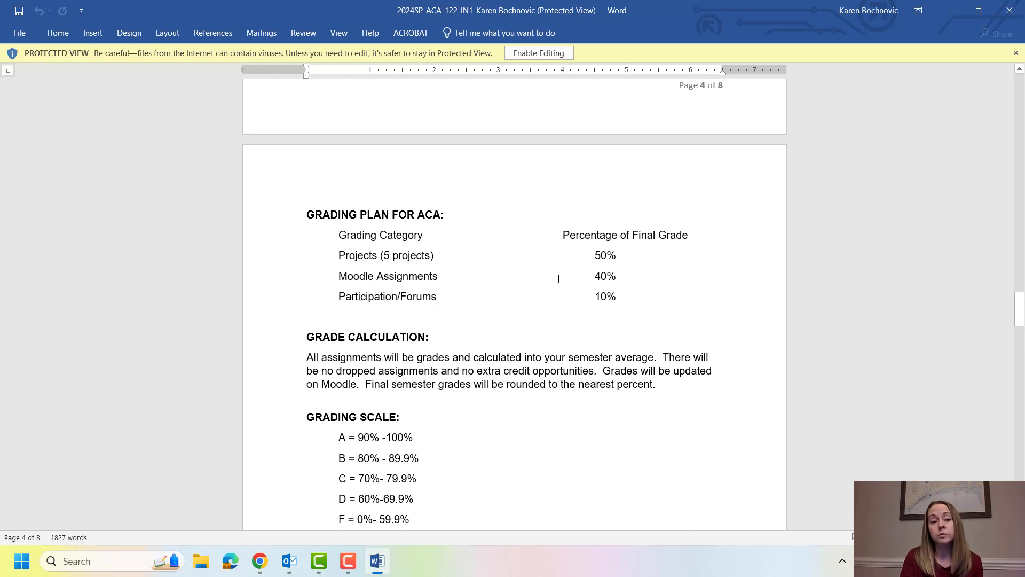
mouse_move(1016, 310)
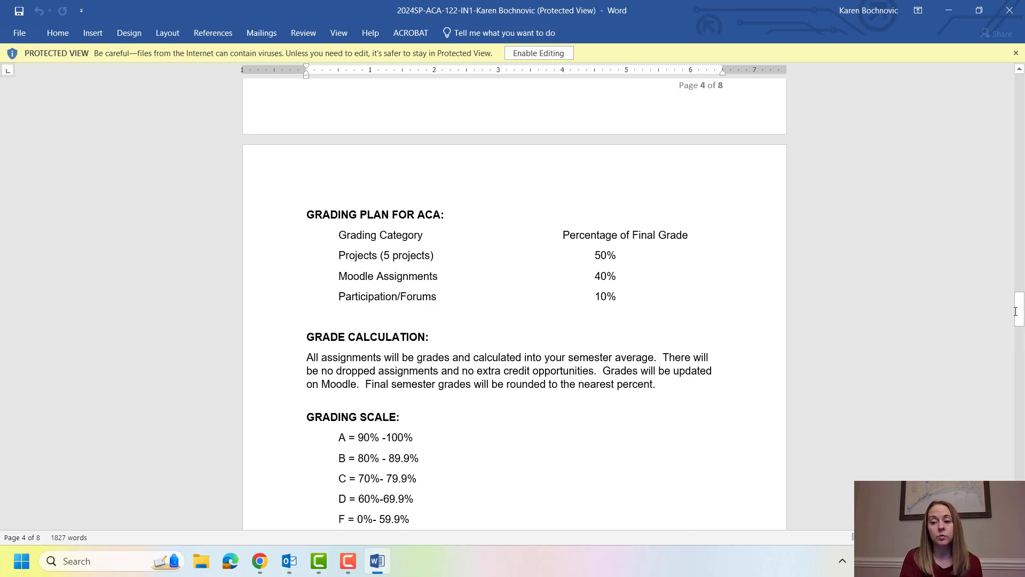
mouse_move(1017, 317)
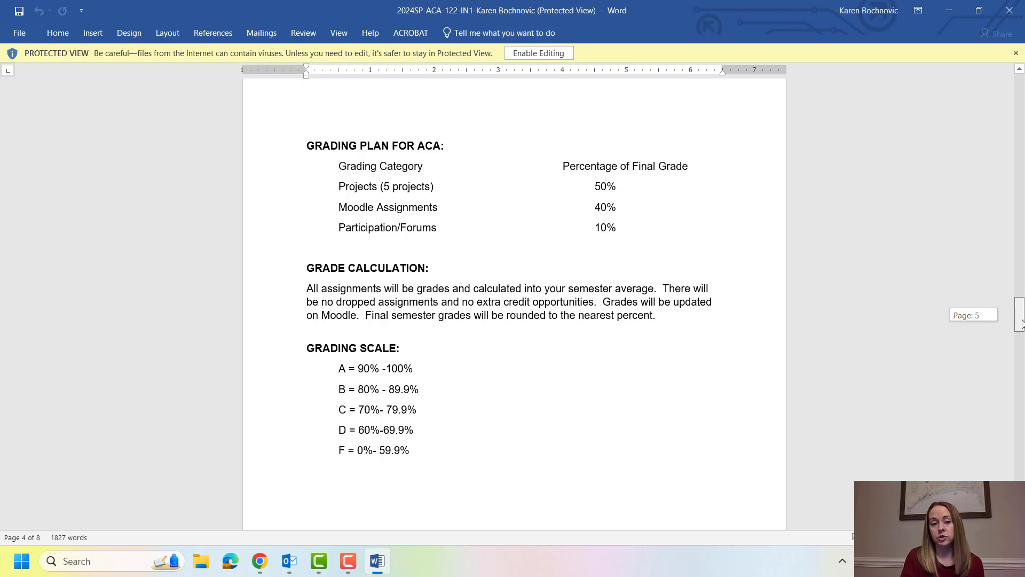
scroll(down, 3)
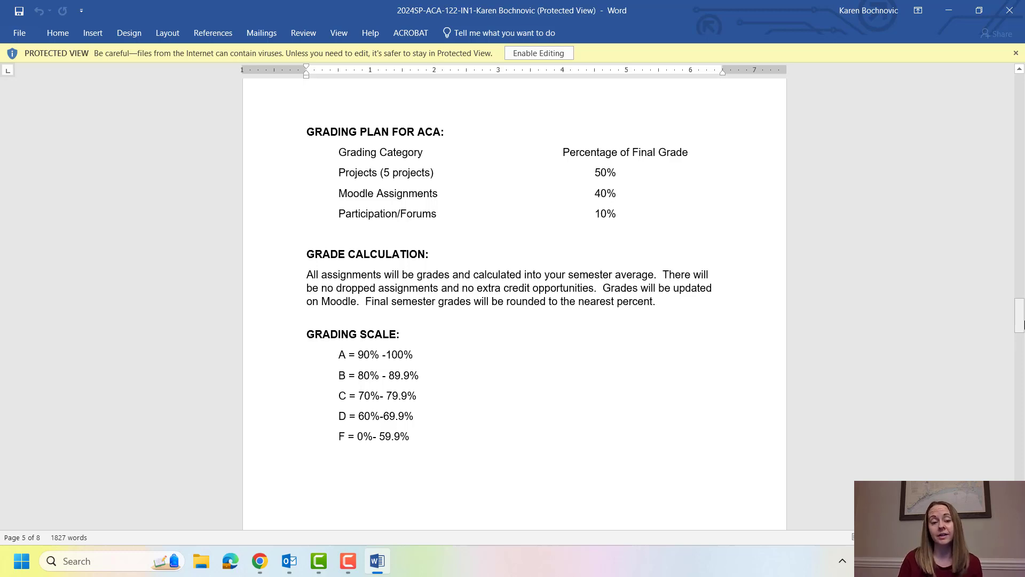
scroll(down, 3)
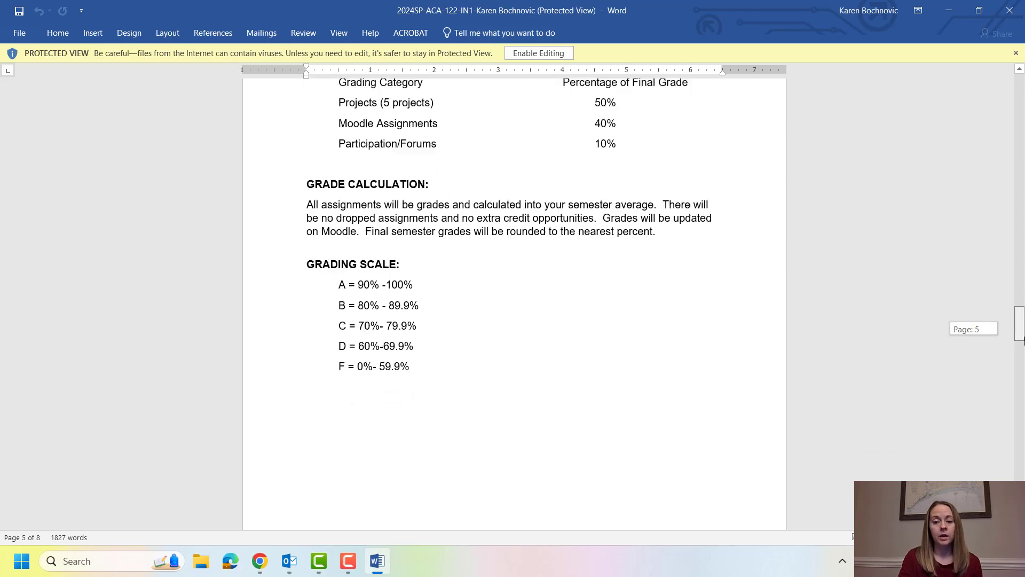
Scroll through the 16-week Course/Reading Schedule to the Possible Syllabus Changes note on page 6
scroll(down, 3)
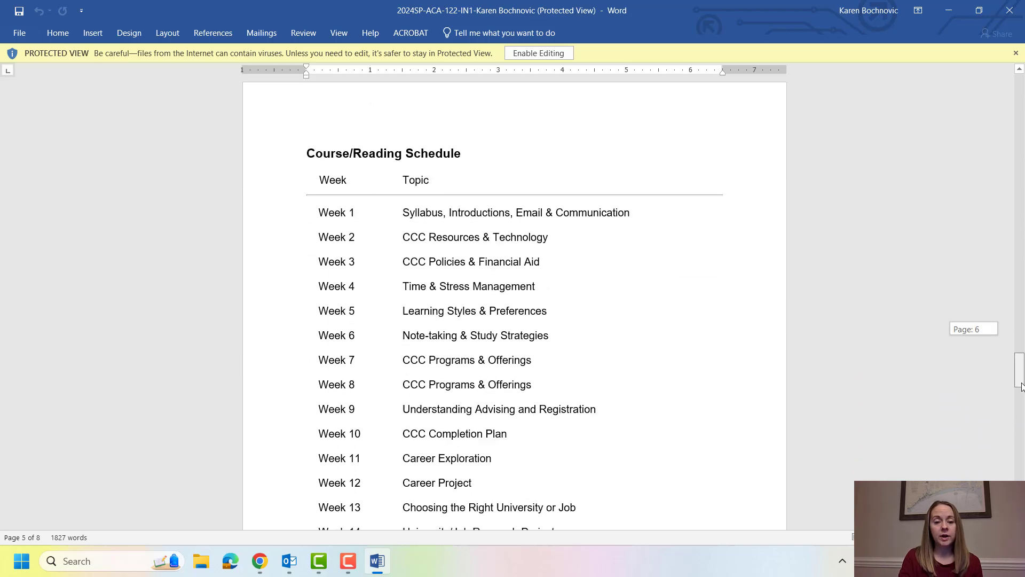
scroll(down, 3)
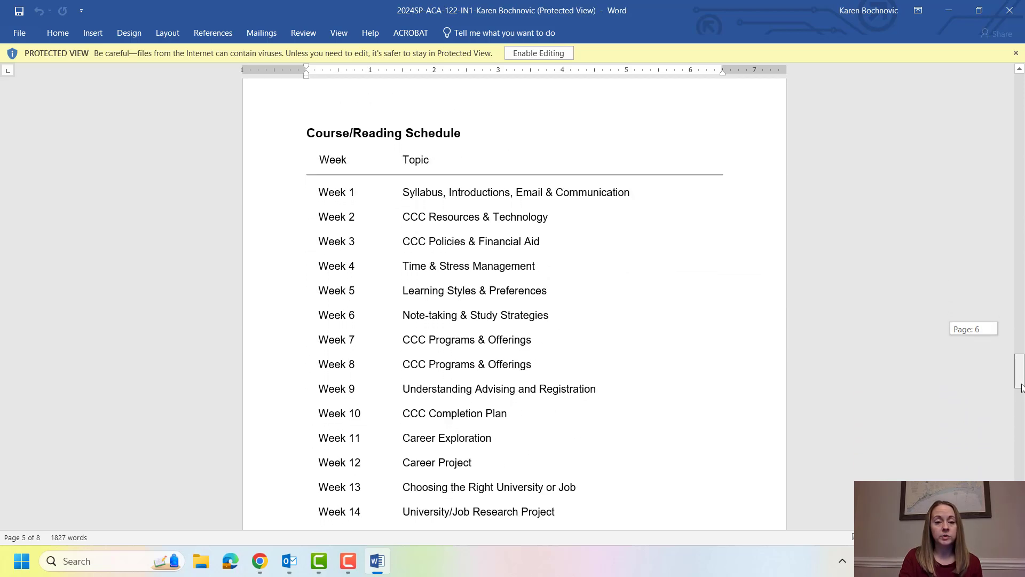
scroll(down, 3)
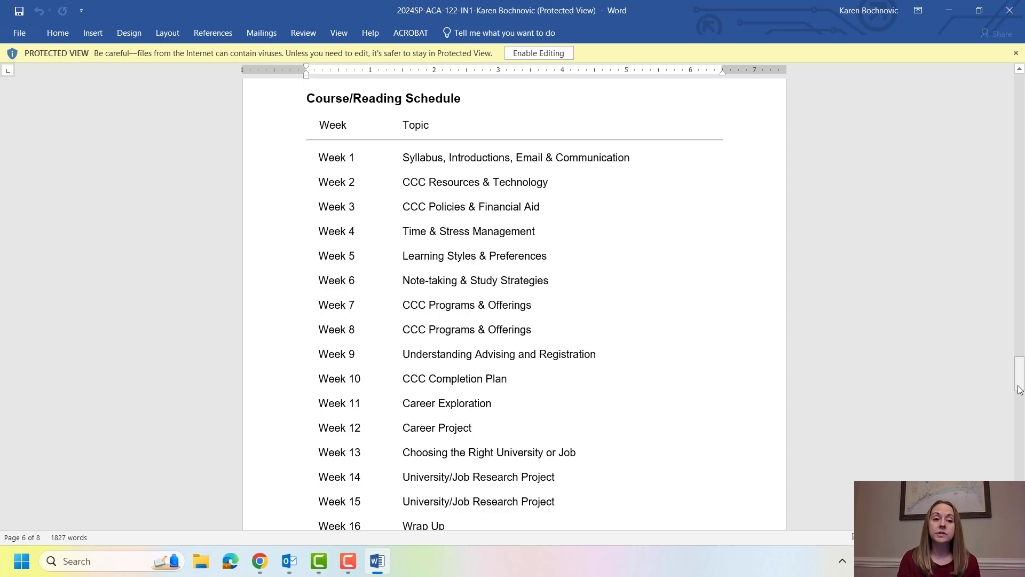
mouse_move(635, 344)
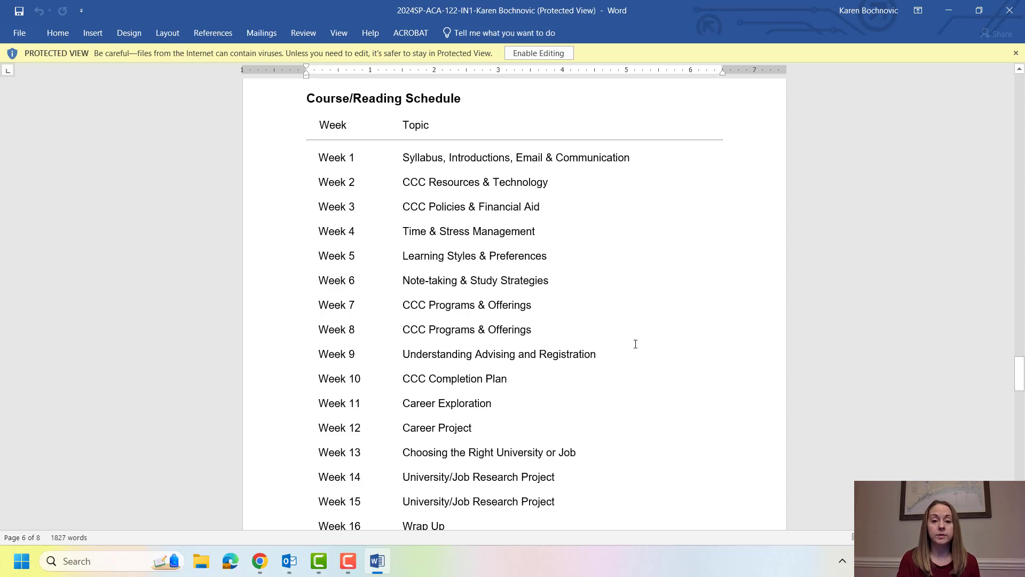
mouse_move(564, 242)
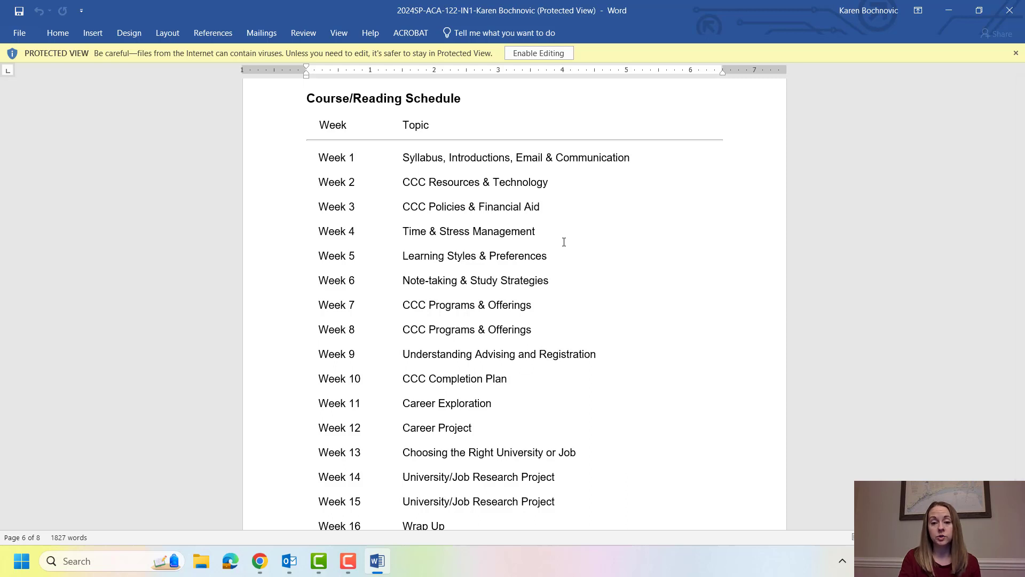
mouse_move(728, 243)
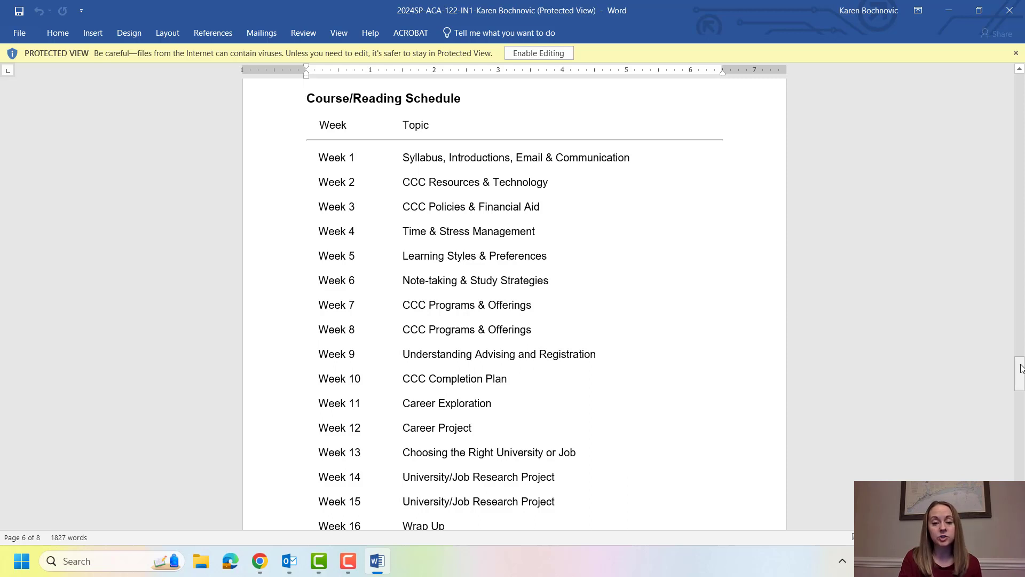
scroll(down, 3)
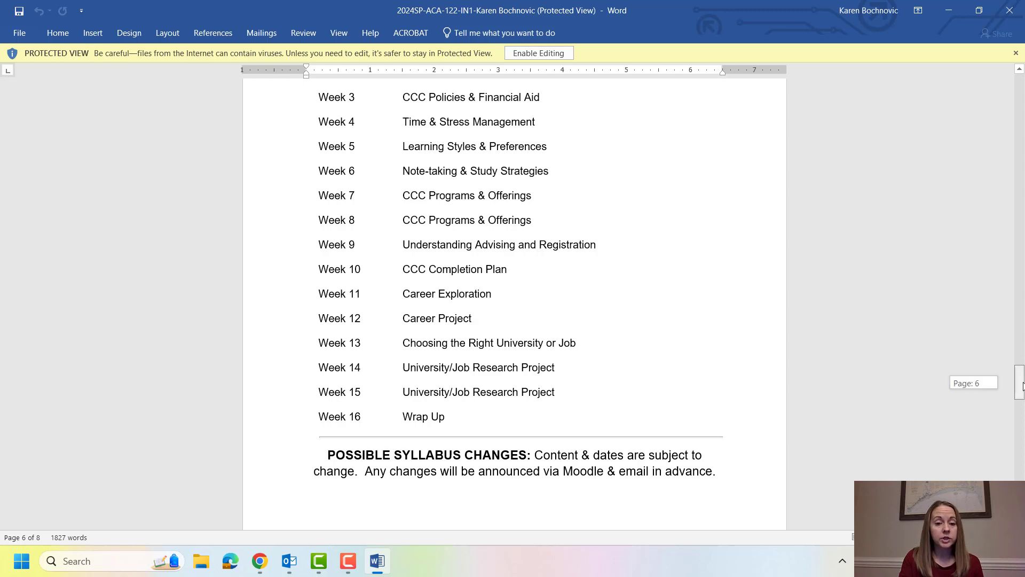
scroll(down, 3)
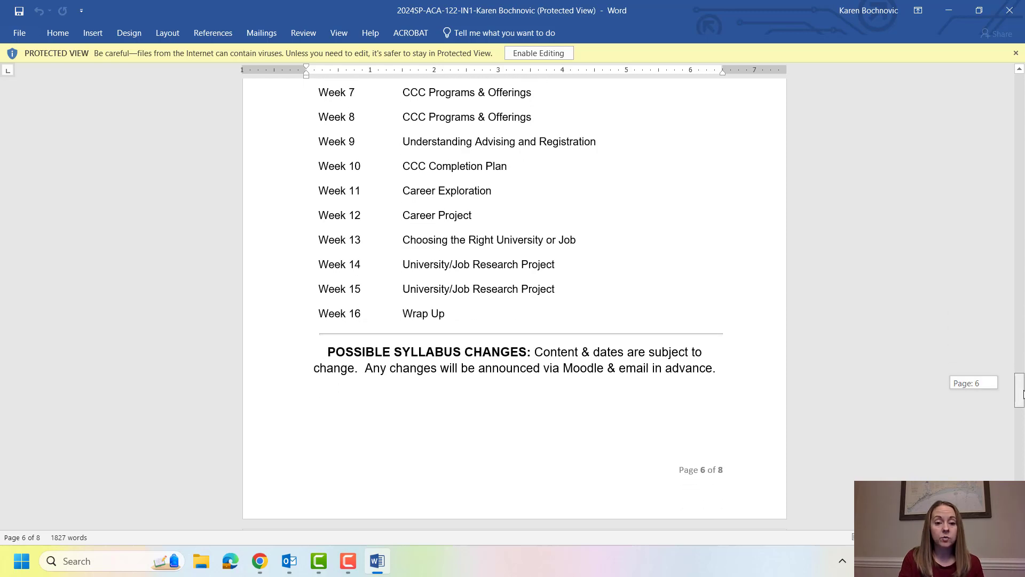
scroll(down, 3)
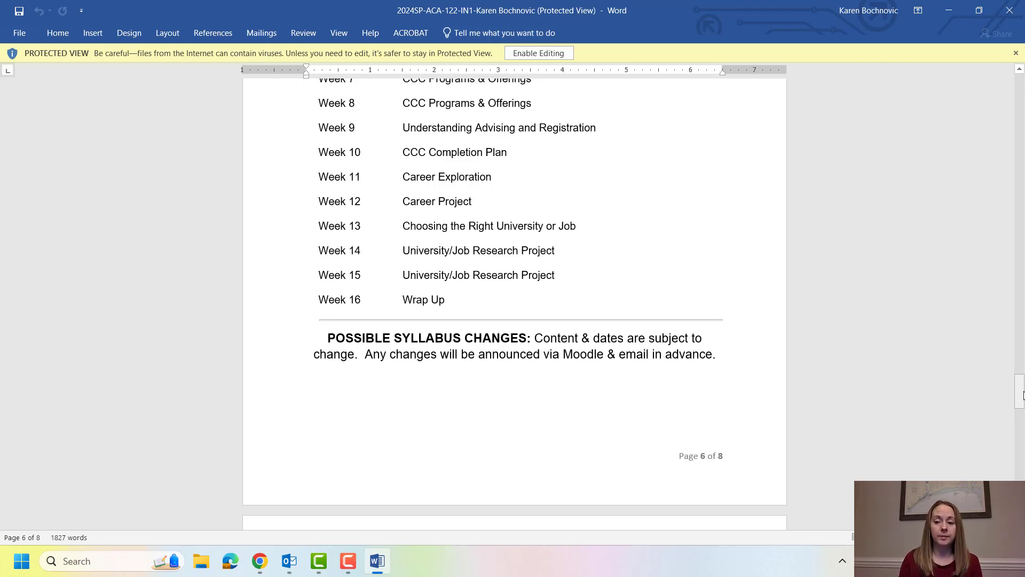
Scroll to page 7's Academic Integrity section and its list of example violations
scroll(down, 3)
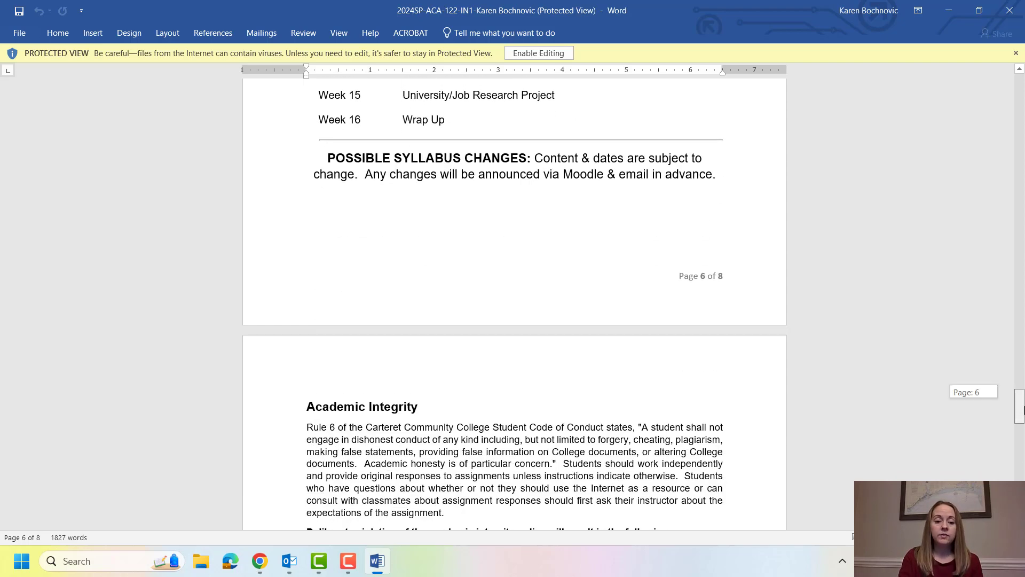
scroll(down, 3)
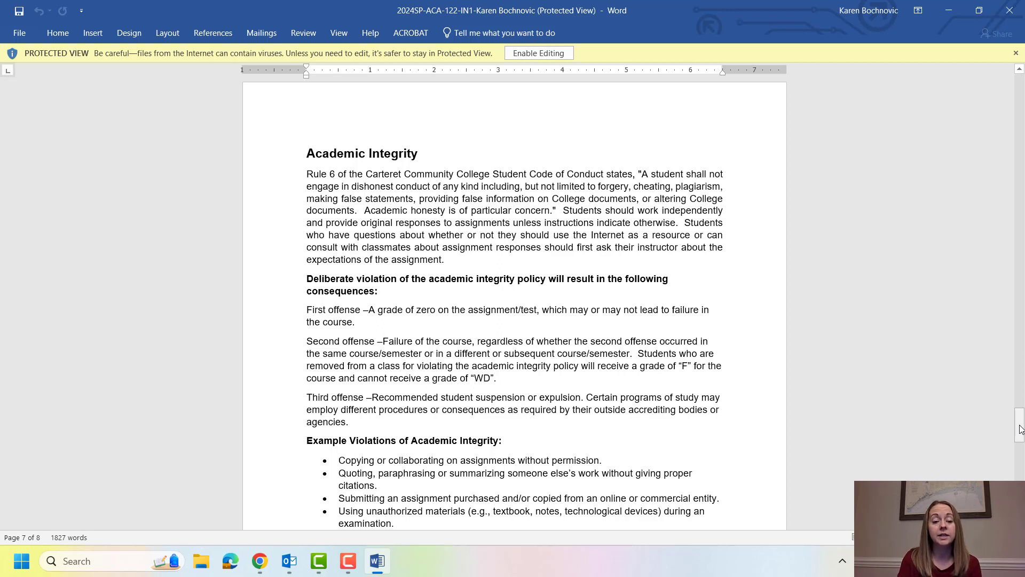
scroll(down, 3)
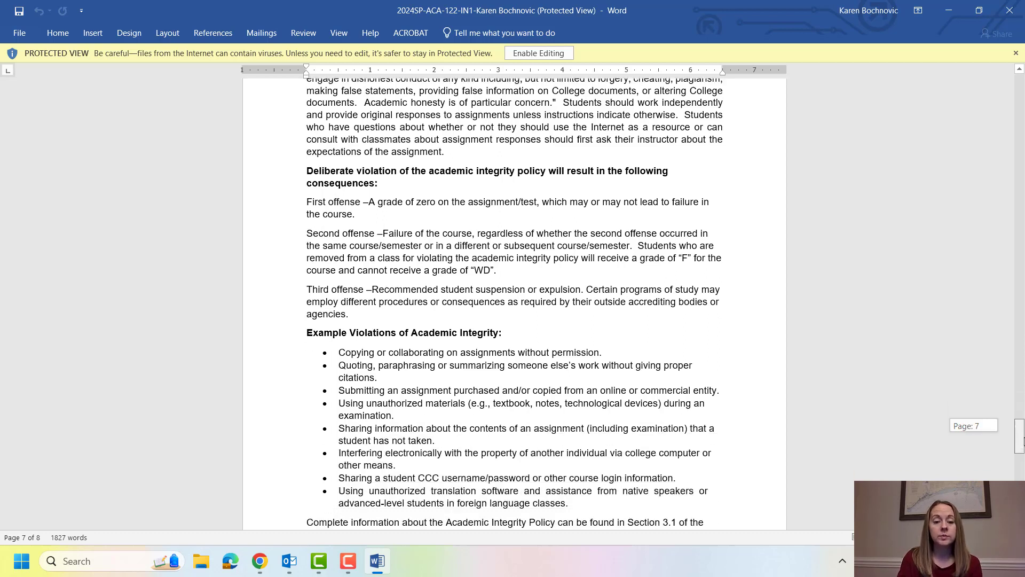
scroll(down, 3)
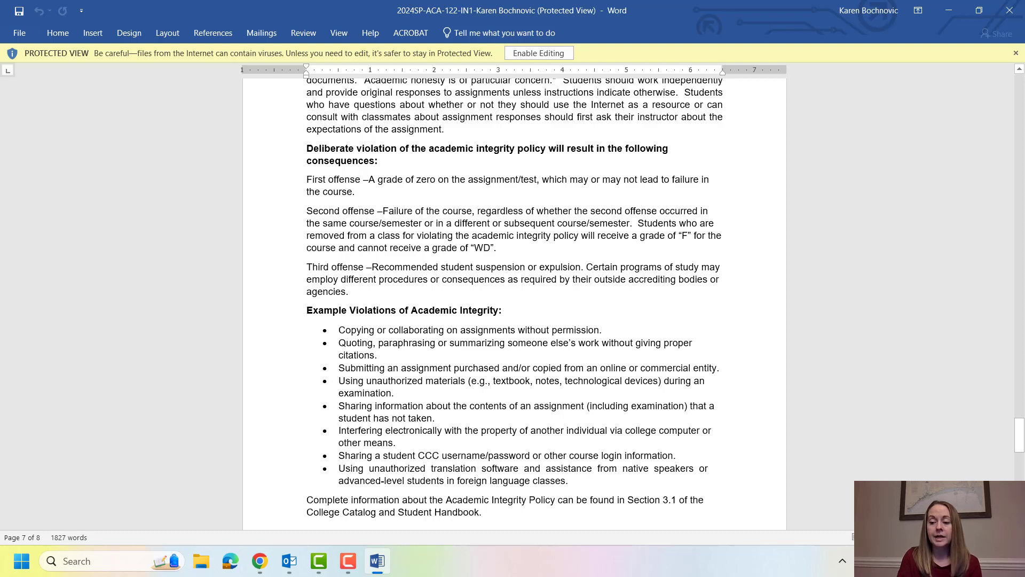
Scroll to page 8's Disabilities Statement, Title IX and Other Policies sections at the syllabus's end
scroll(down, 3)
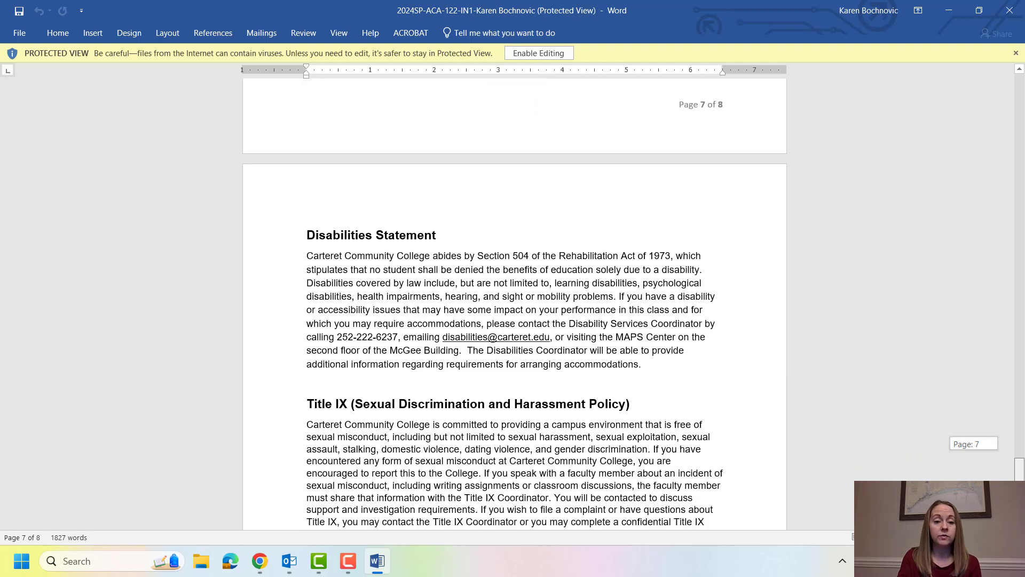
scroll(down, 3)
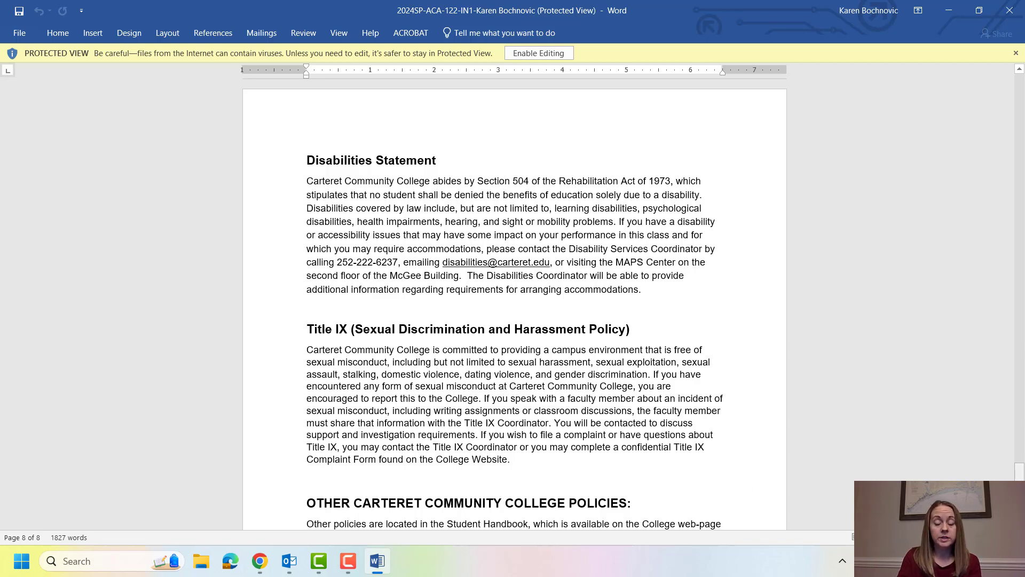
scroll(down, 3)
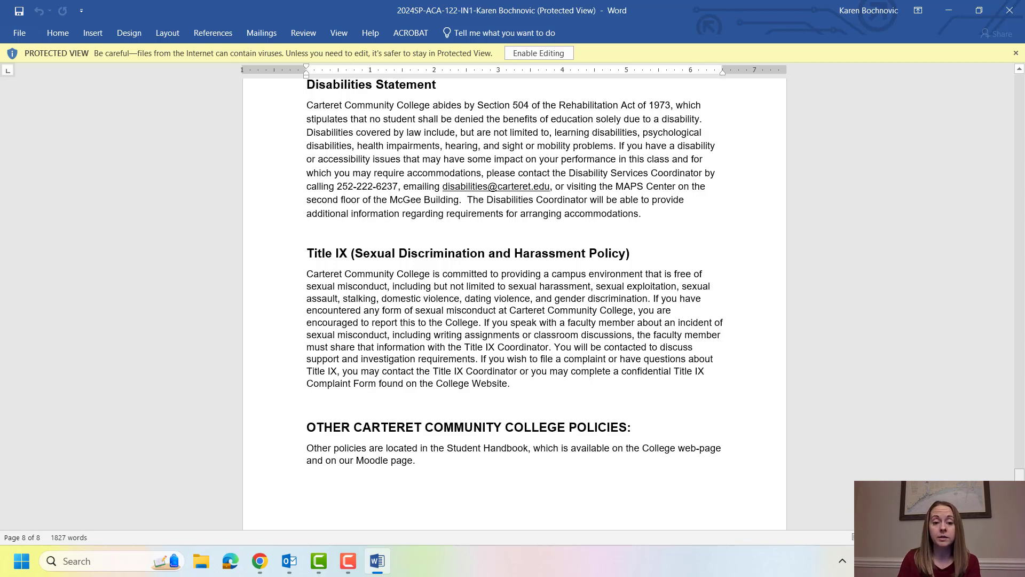
mouse_move(488, 549)
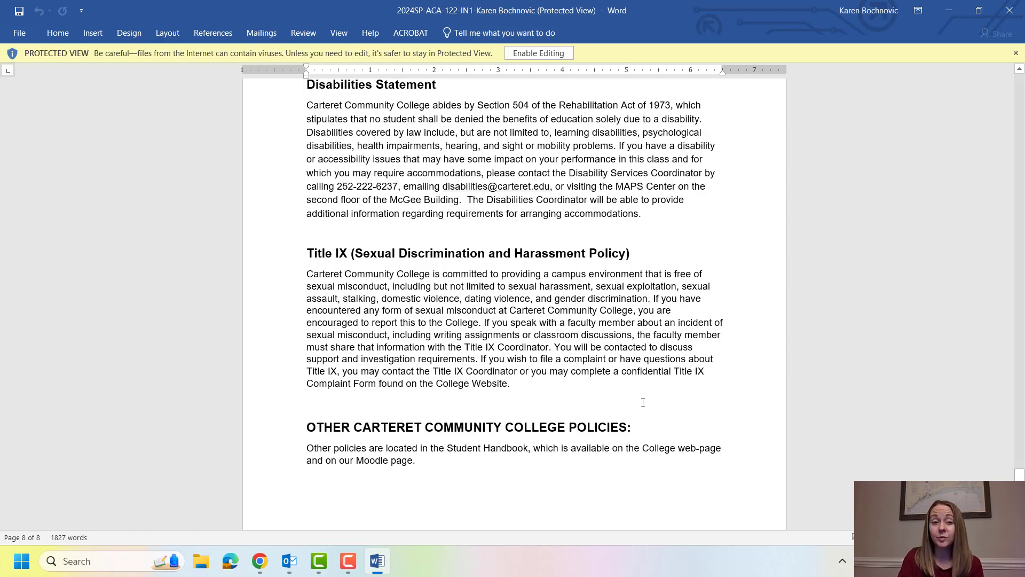
mouse_move(1009, 11)
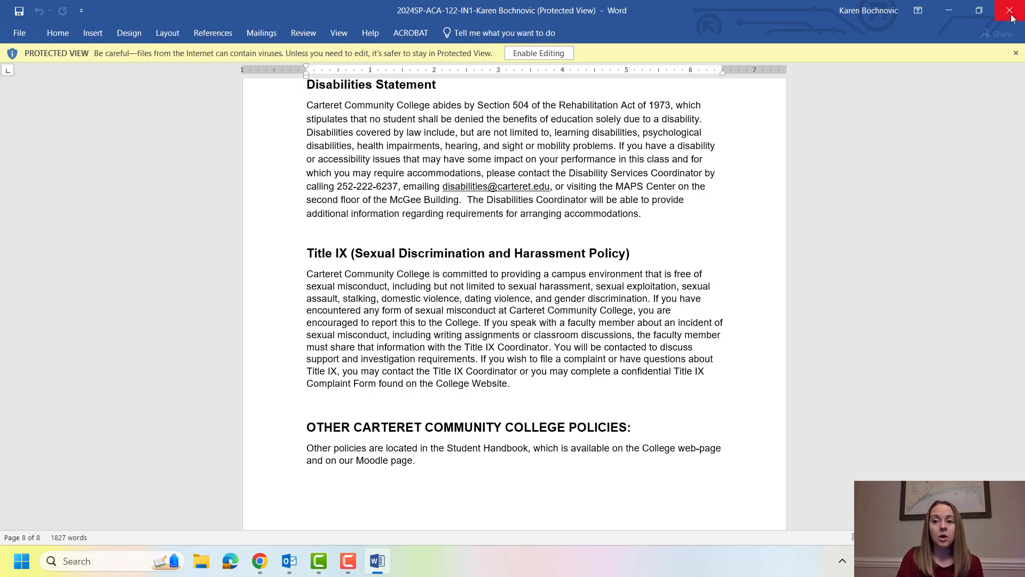
Close the Word syllabus and browse the Welcome section's attendance quiz, Announcements forum and Student Resources
click(1011, 10)
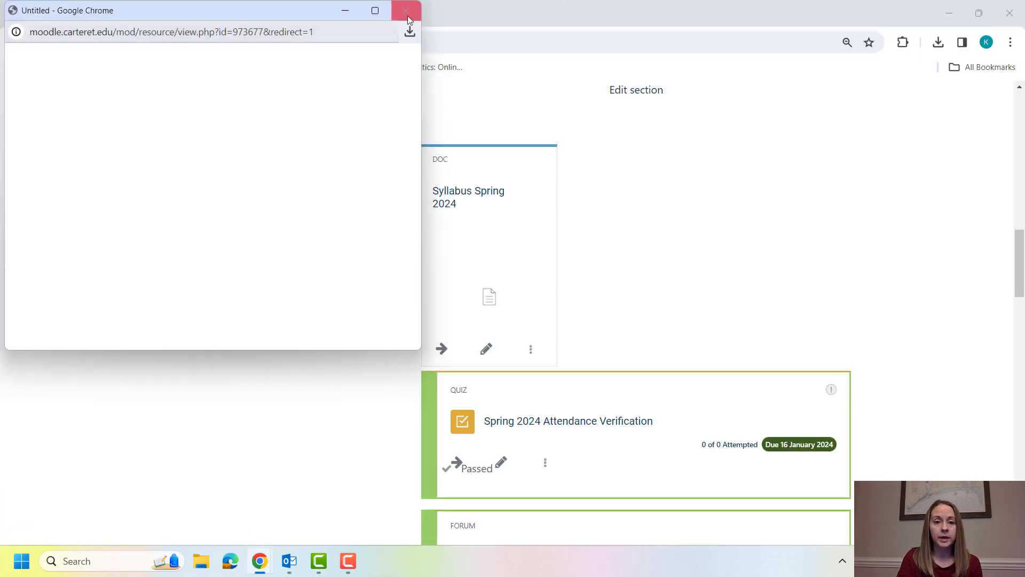
click(407, 10)
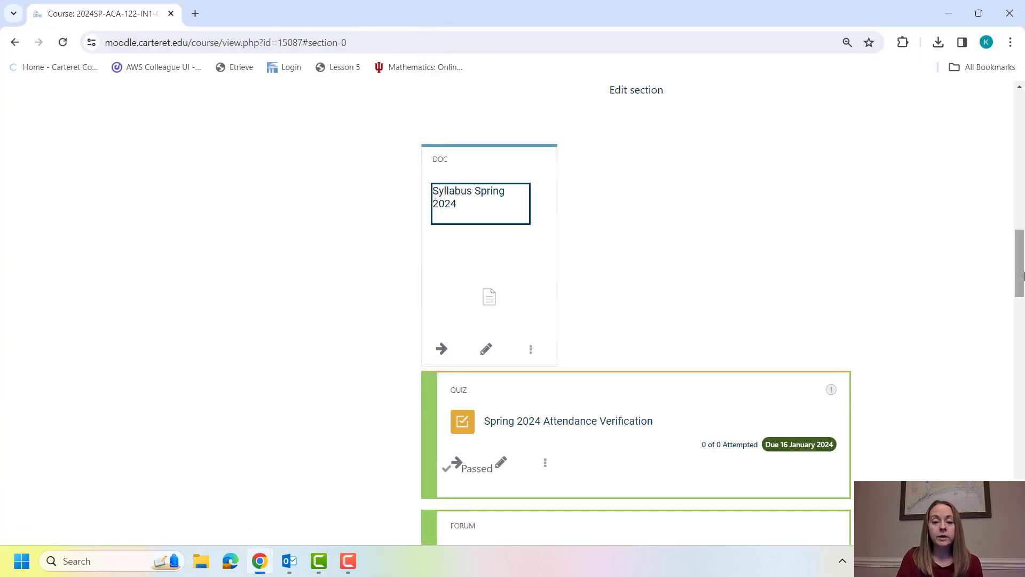
scroll(down, 3)
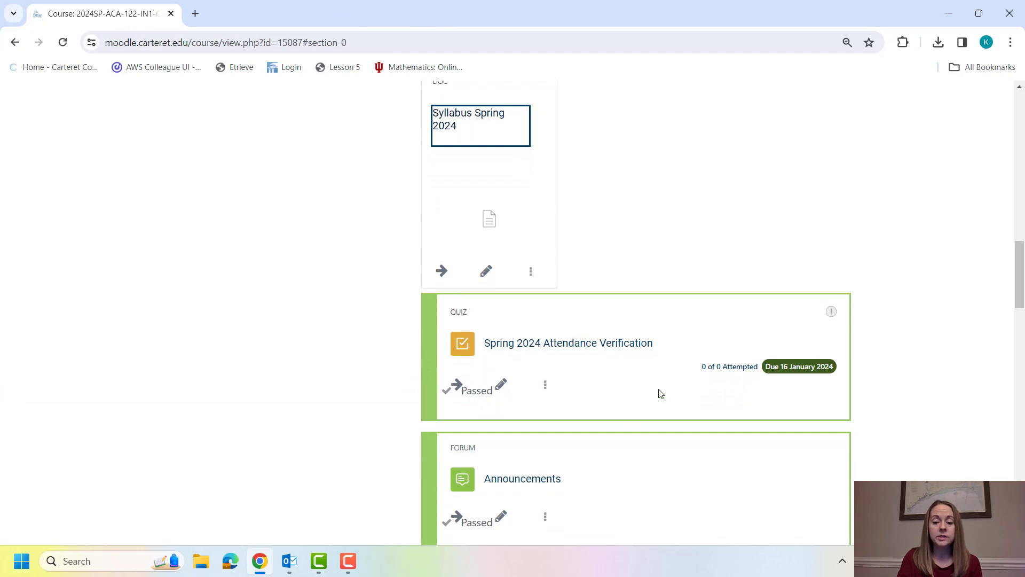
mouse_move(741, 389)
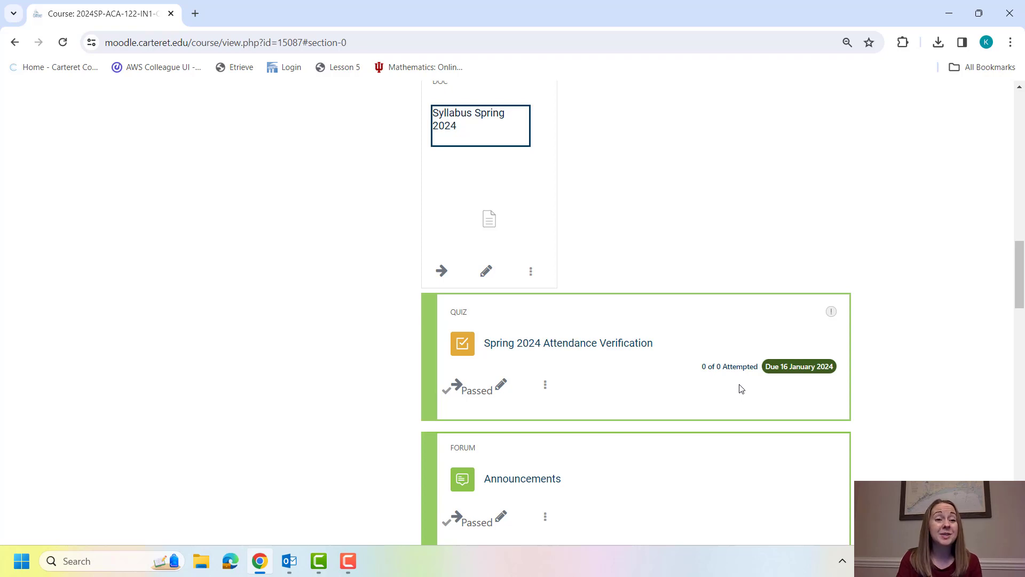
mouse_move(799, 365)
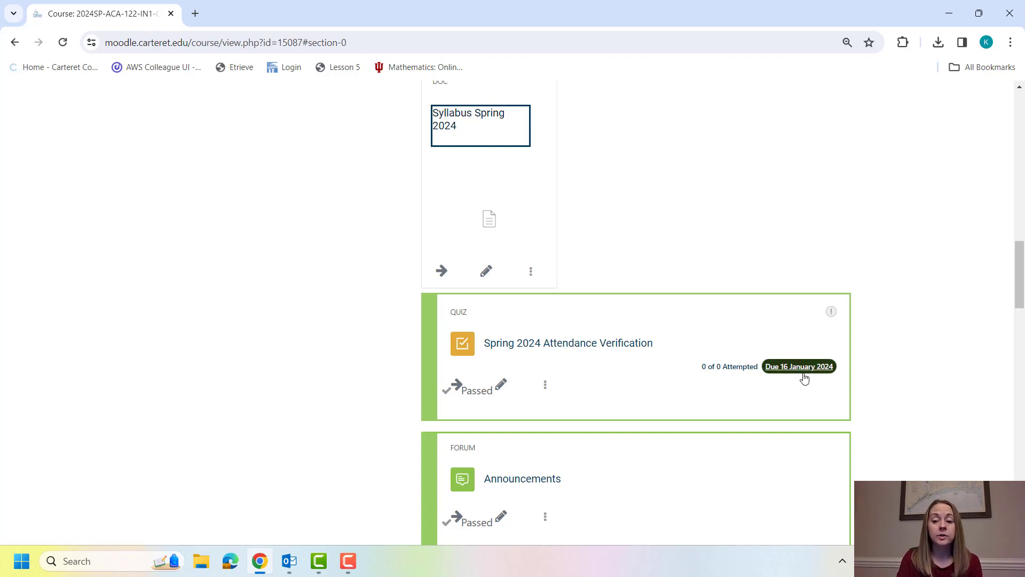
mouse_move(799, 367)
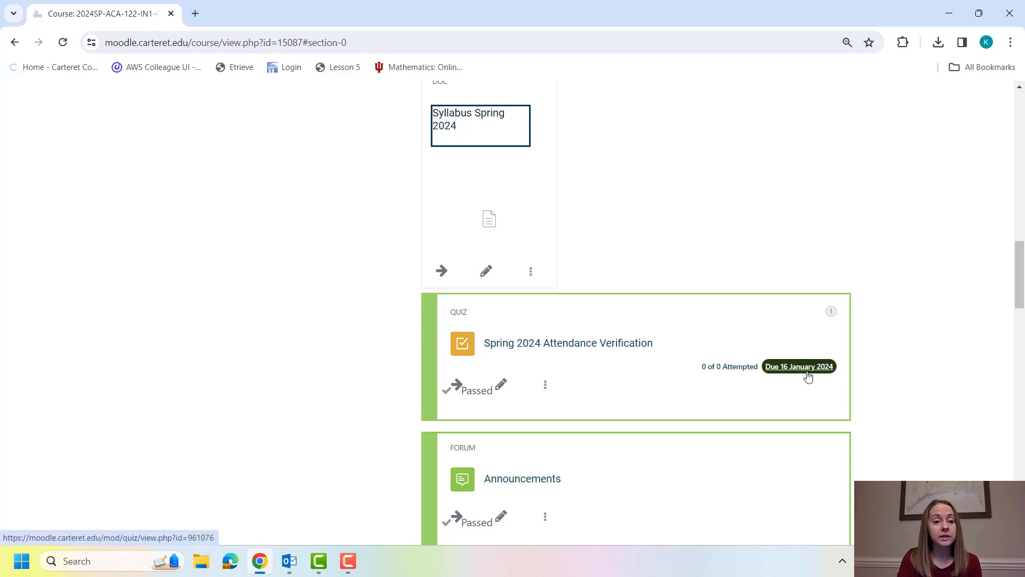
mouse_move(980, 323)
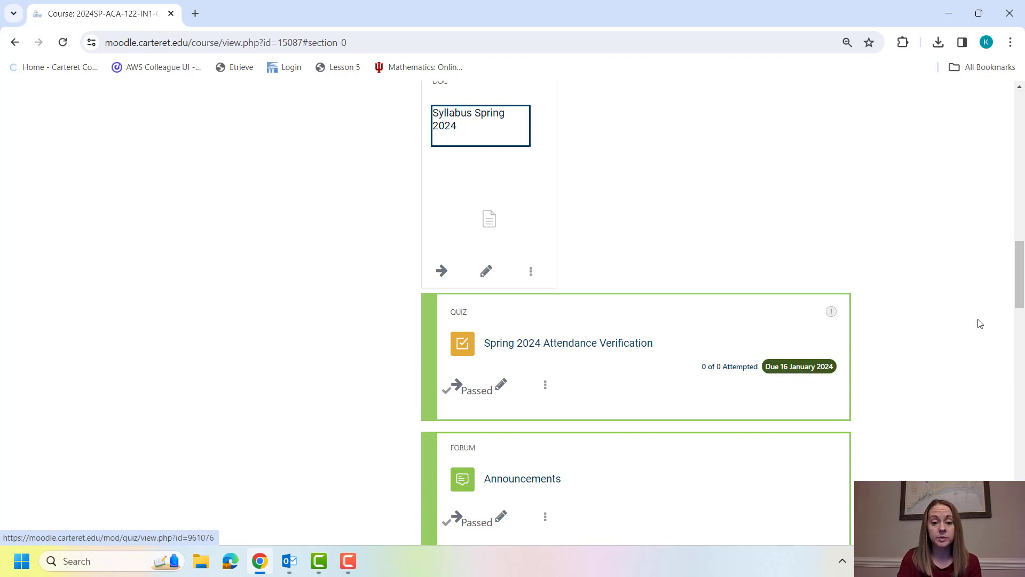
scroll(down, 3)
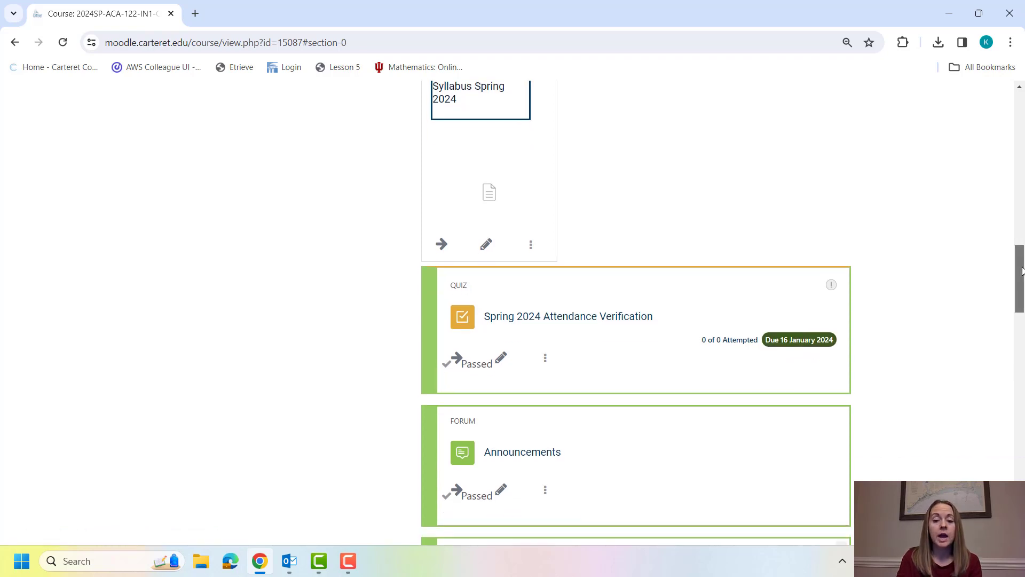
scroll(down, 3)
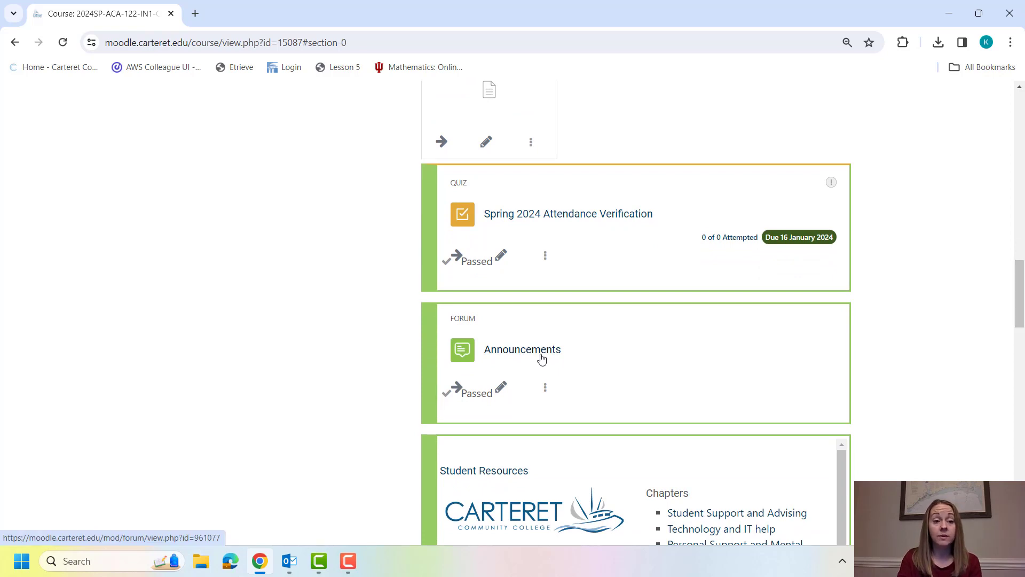
mouse_move(575, 380)
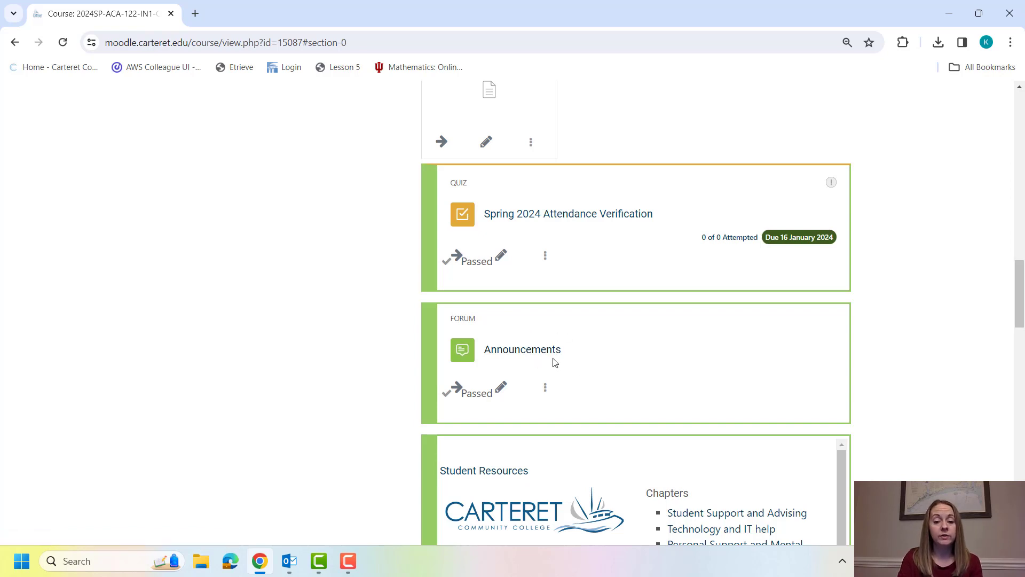
mouse_move(928, 323)
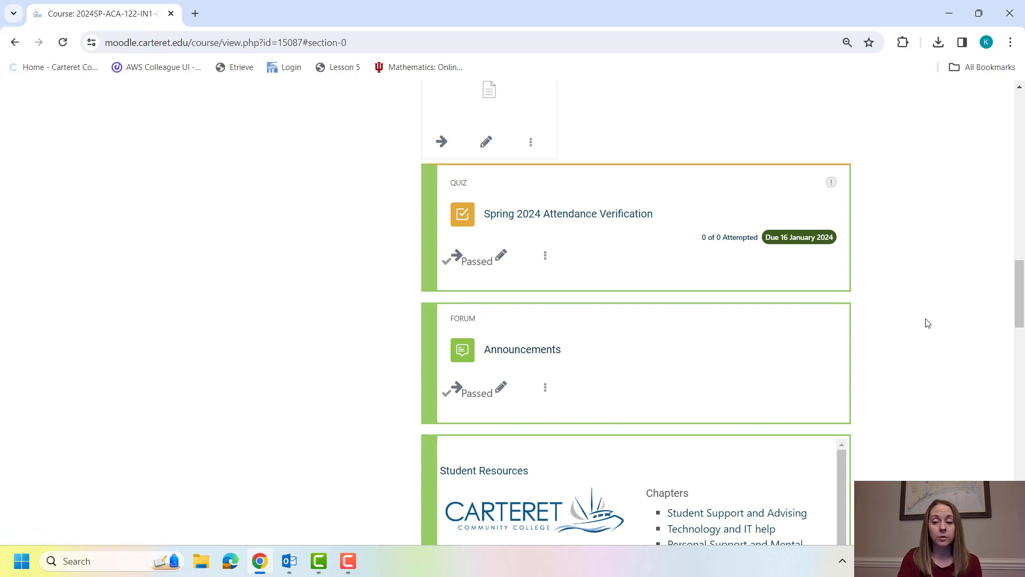
scroll(down, 3)
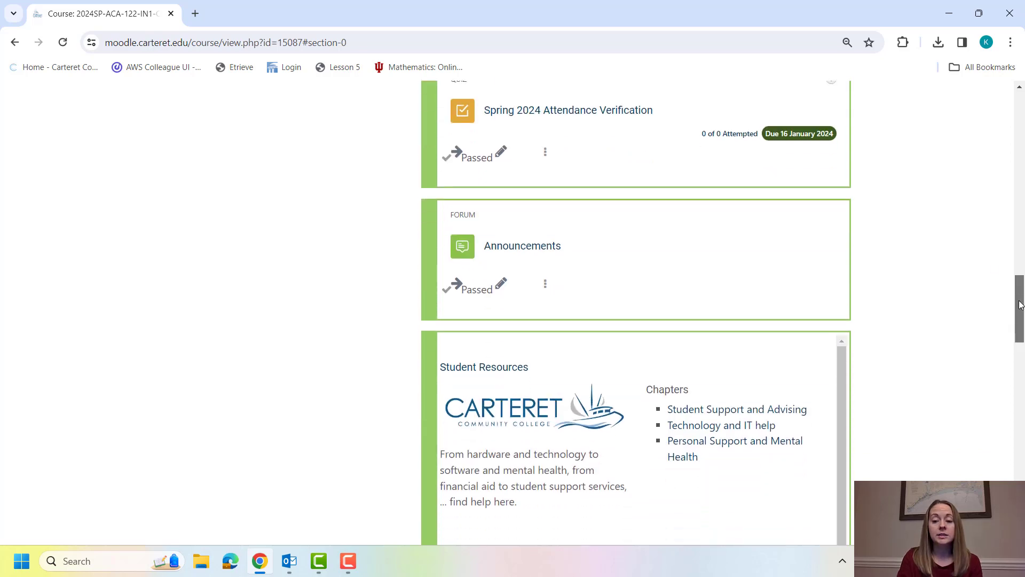
scroll(down, 3)
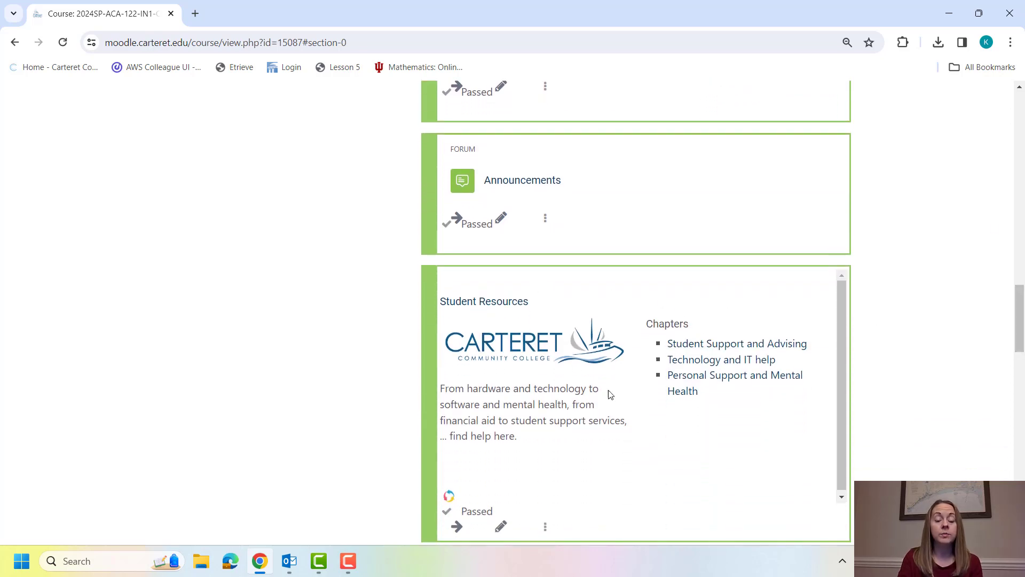
mouse_move(758, 333)
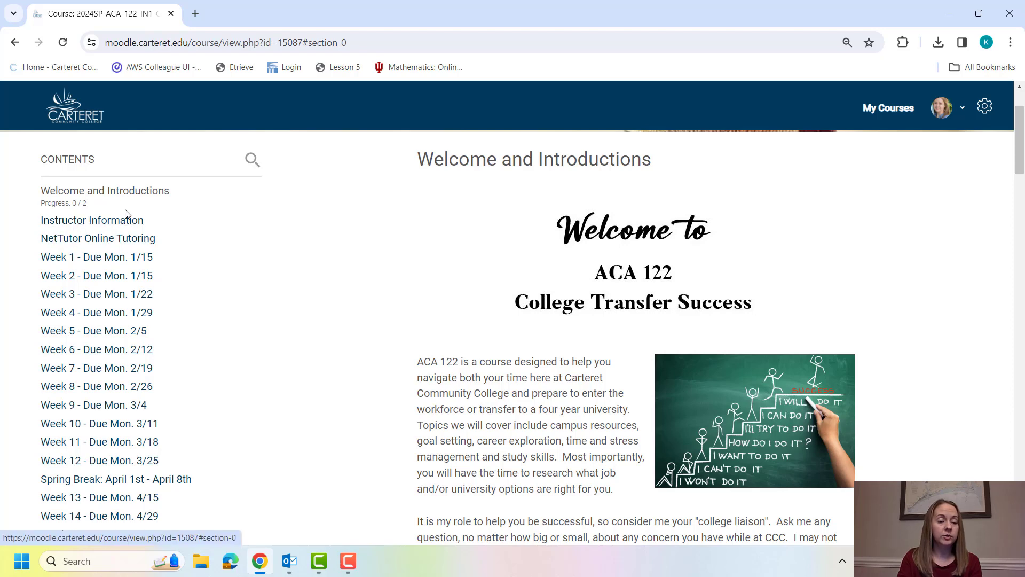
Open Instructor Information from the Contents list to see contact details and office hours
click(92, 219)
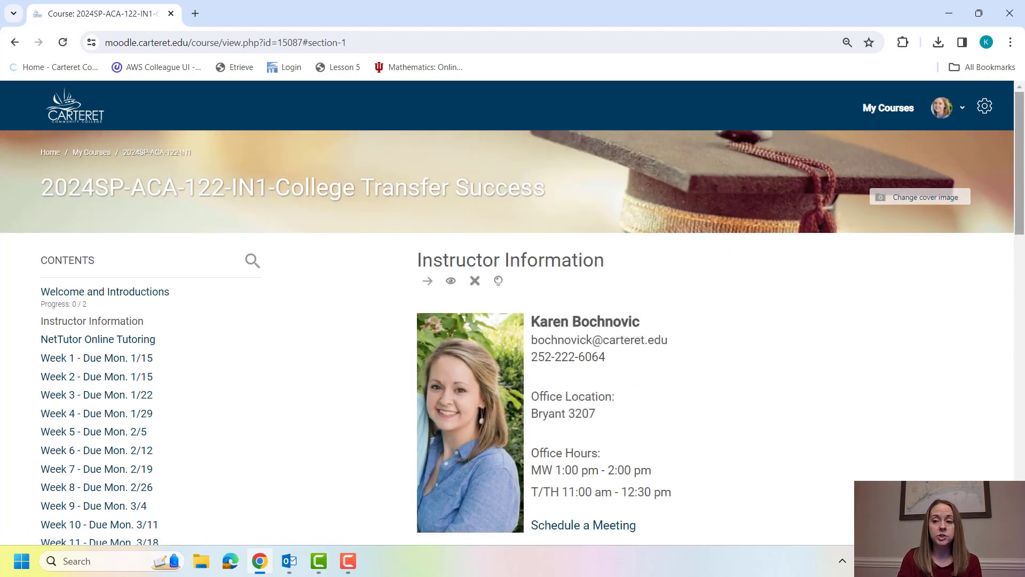
scroll(down, 3)
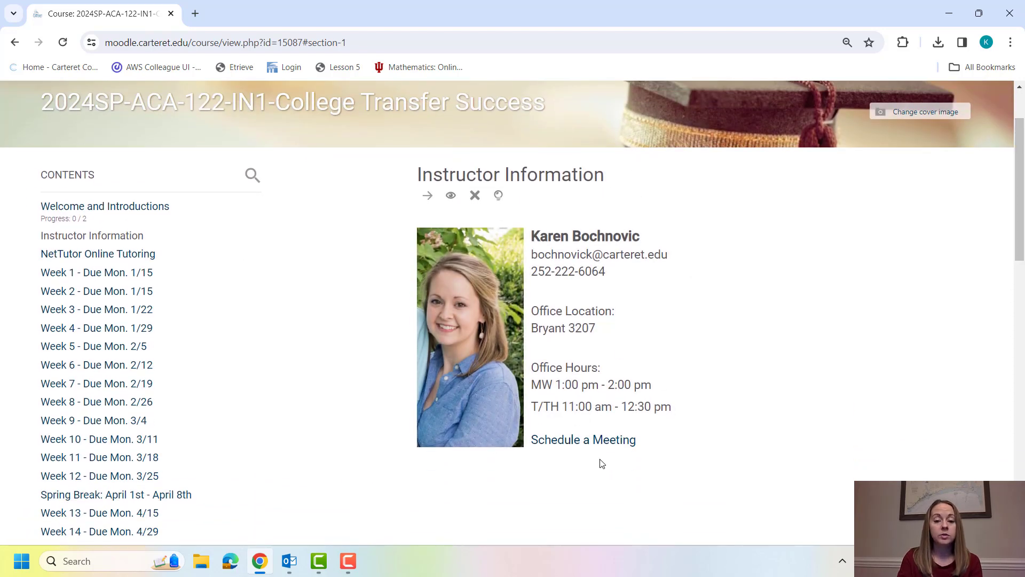
mouse_move(583, 439)
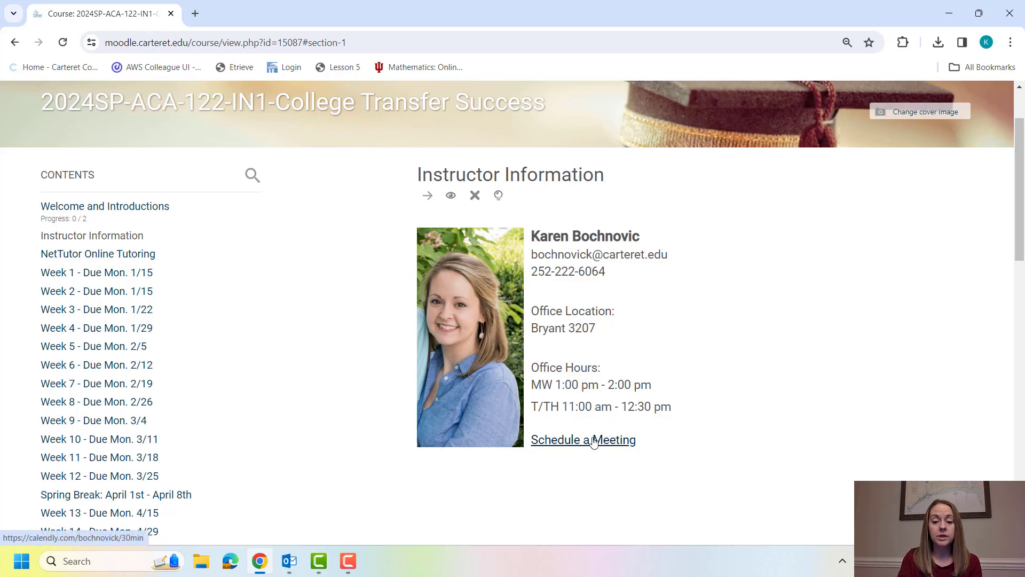
mouse_move(610, 446)
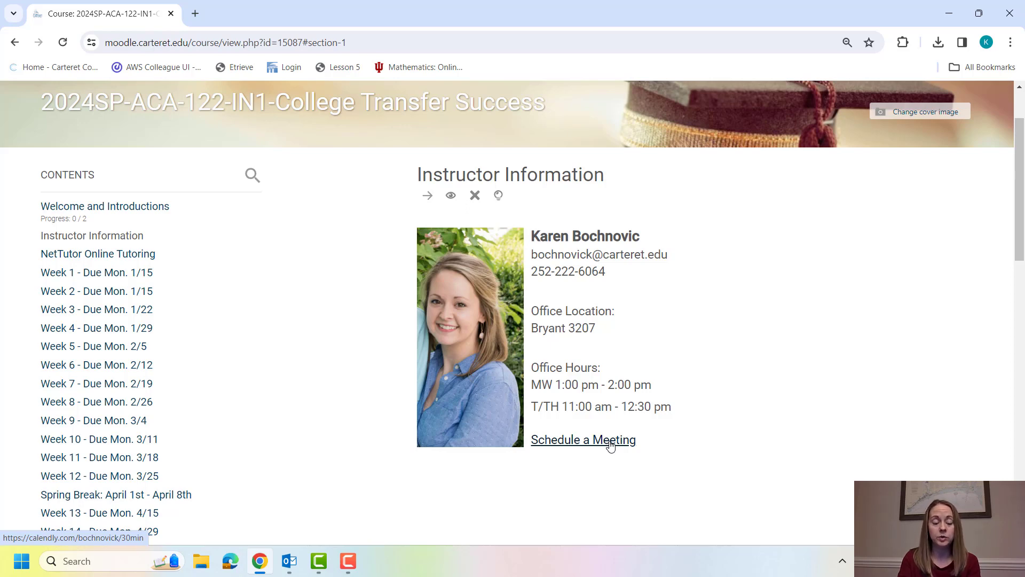
Open NetTutor Online Tutoring from Contents and scan down to its Net Tutor external tool and back
click(97, 254)
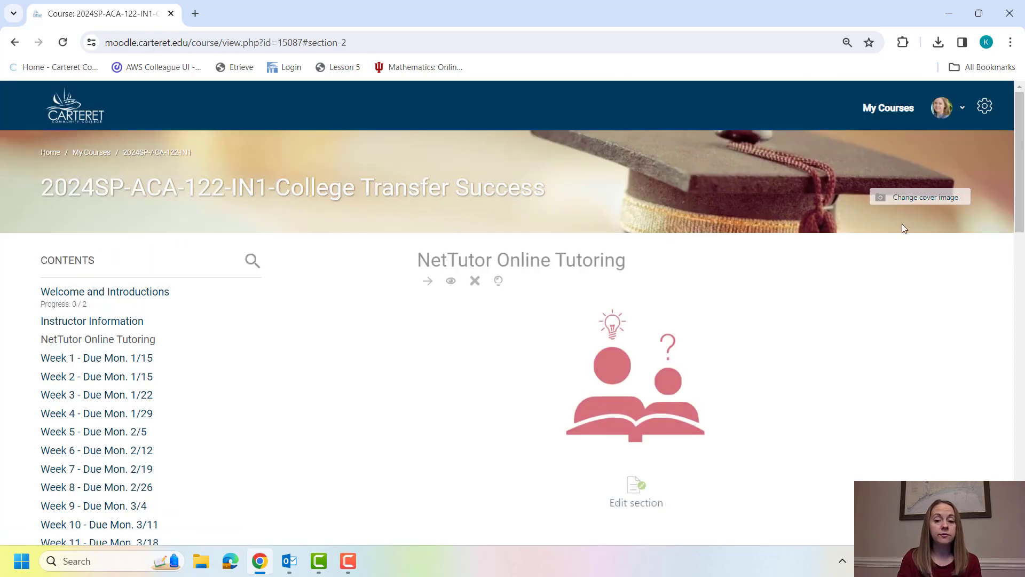
scroll(down, 3)
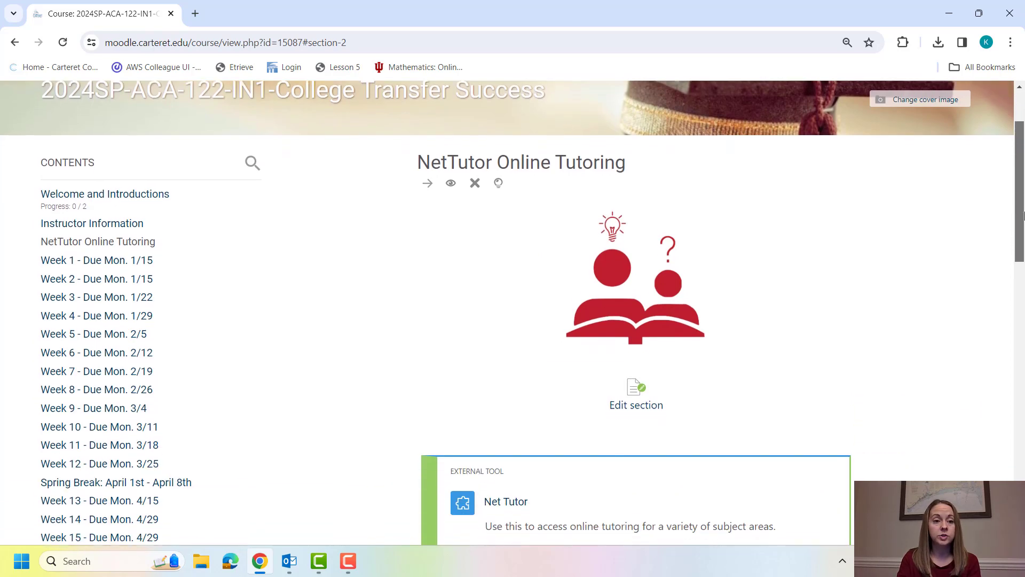
scroll(down, 3)
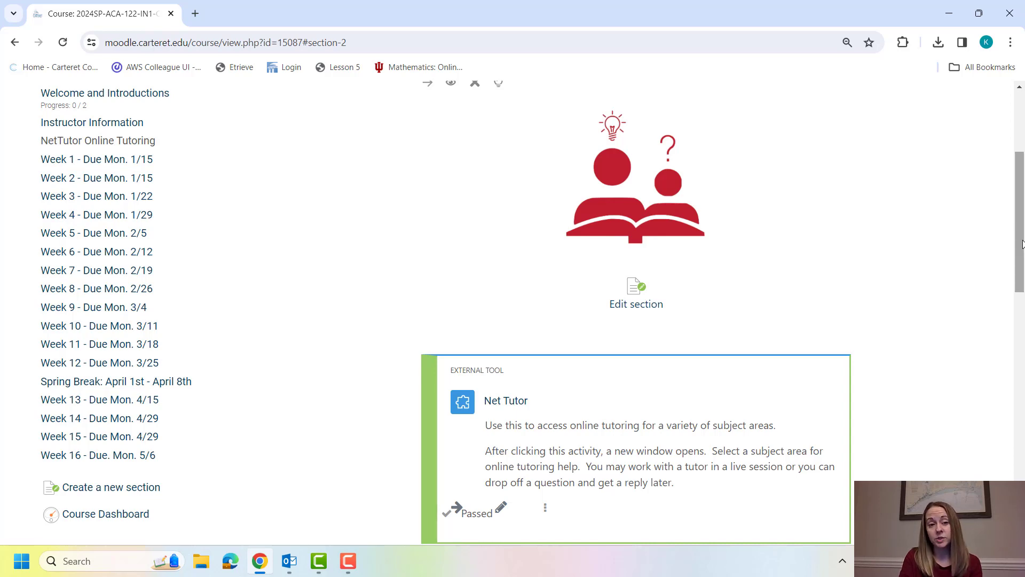
scroll(up, 3)
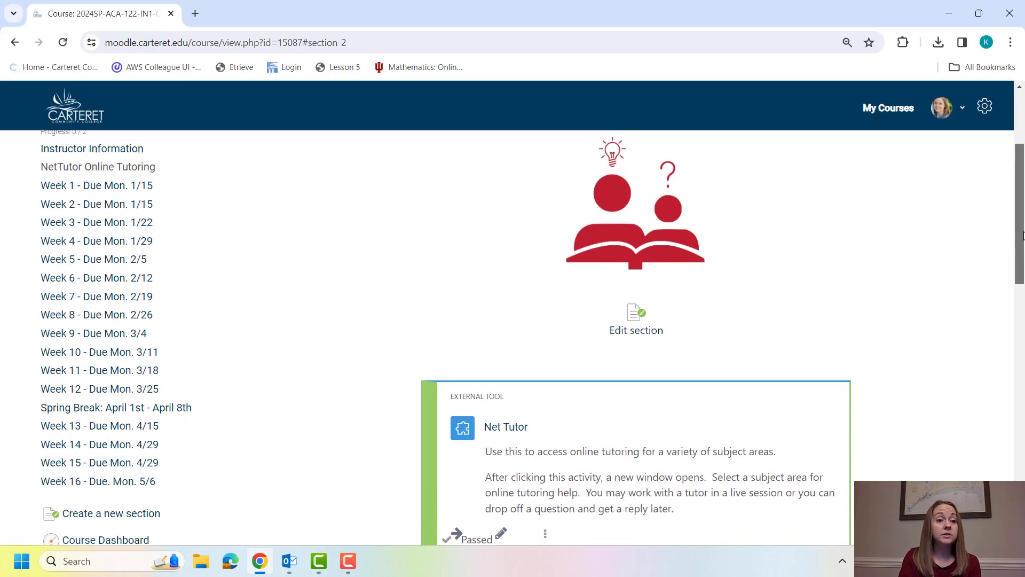
scroll(up, 3)
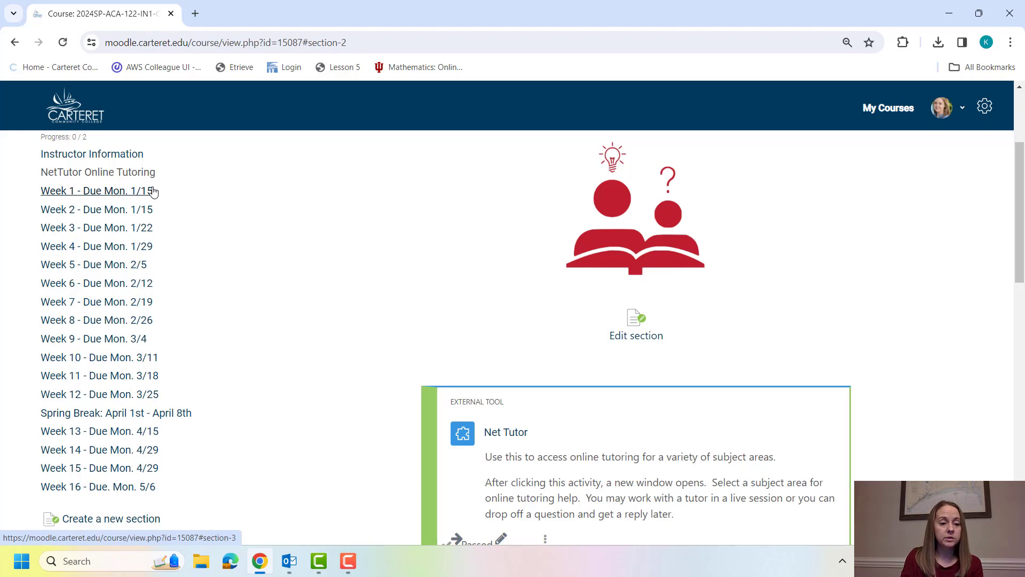
Open Week 1 - Due Mon. 1/15 from Contents and reveal its course objective and assignments
click(95, 190)
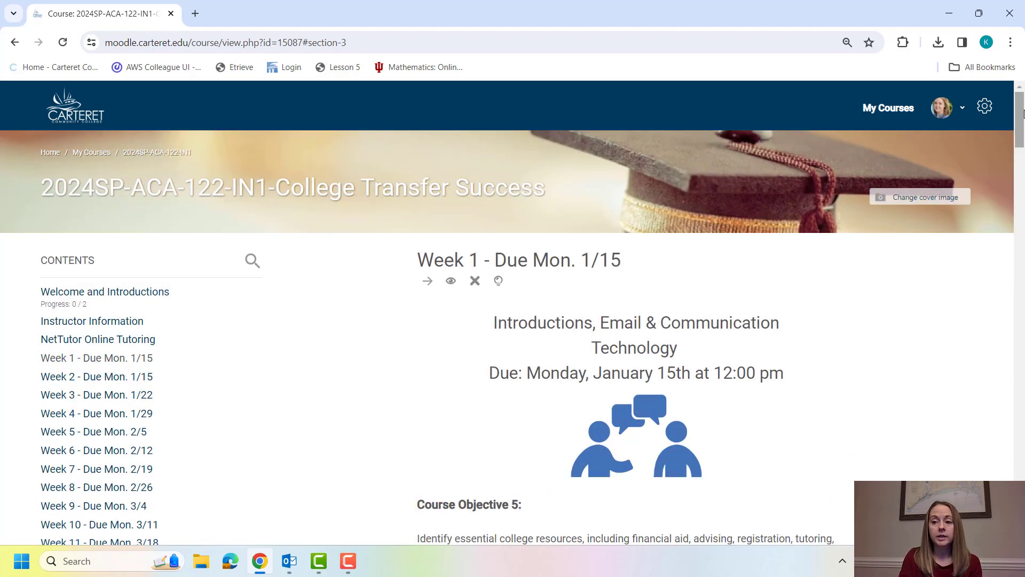
scroll(down, 3)
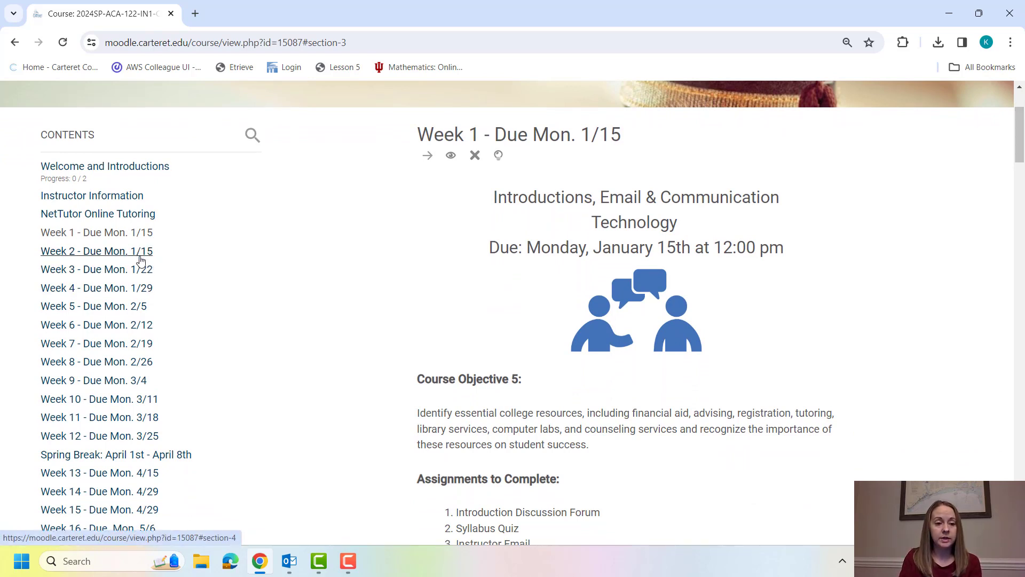
mouse_move(314, 291)
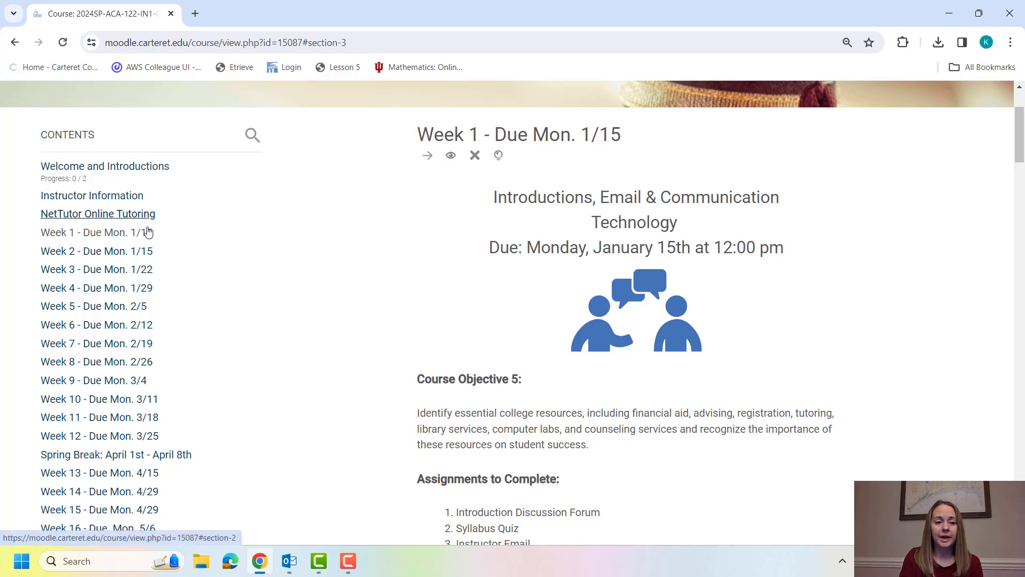
mouse_move(94, 306)
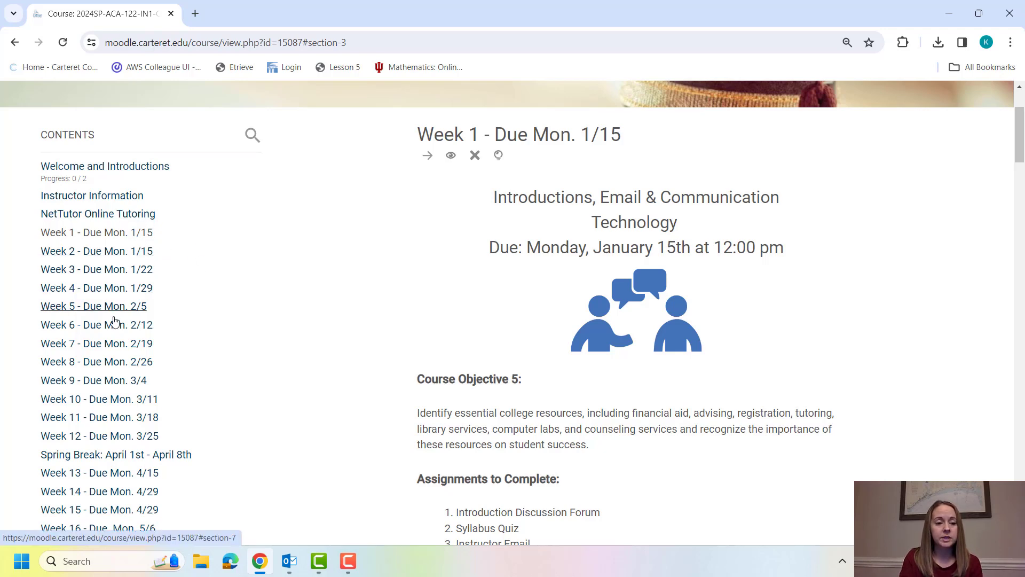
mouse_move(301, 240)
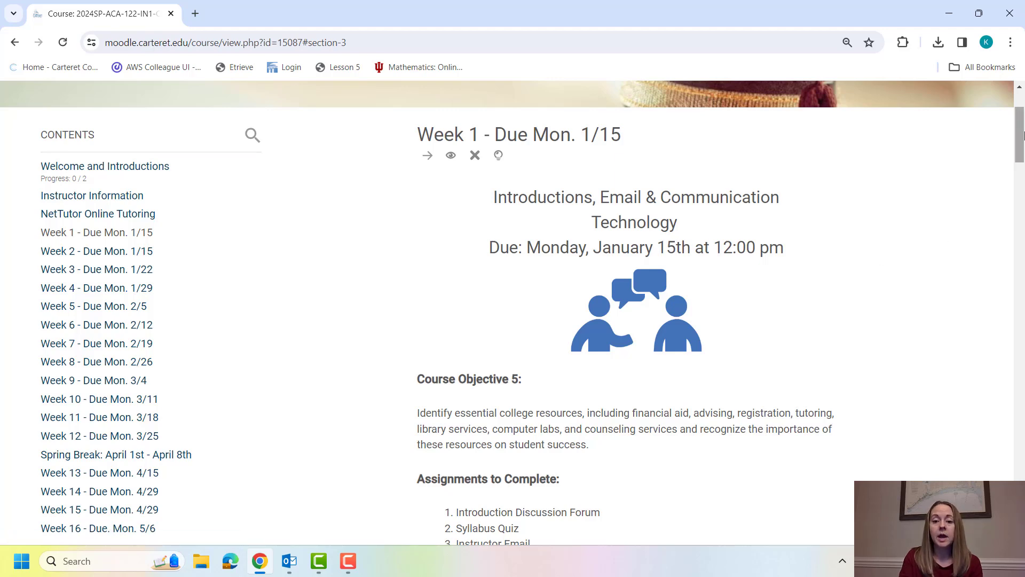
scroll(down, 3)
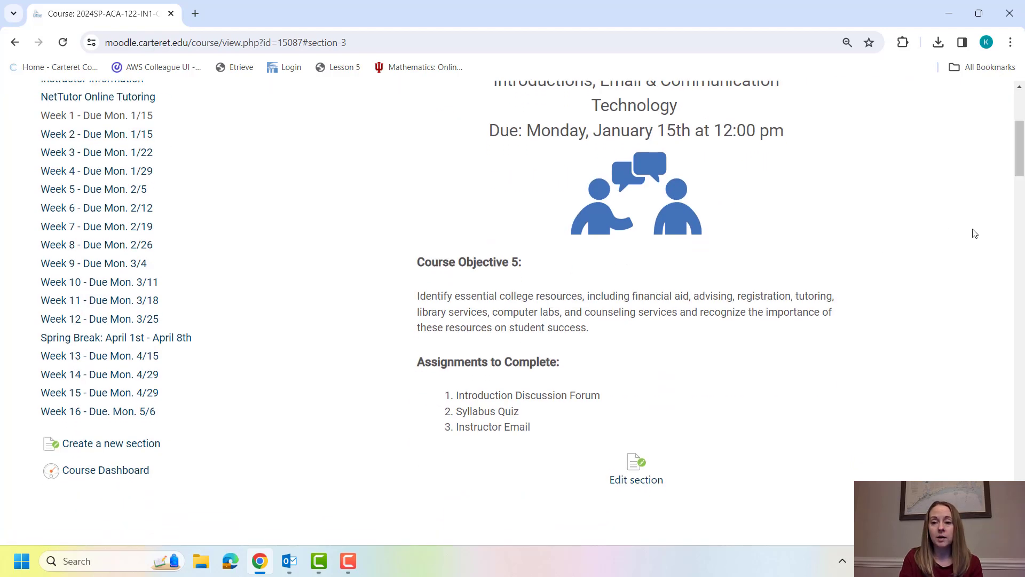
scroll(down, 3)
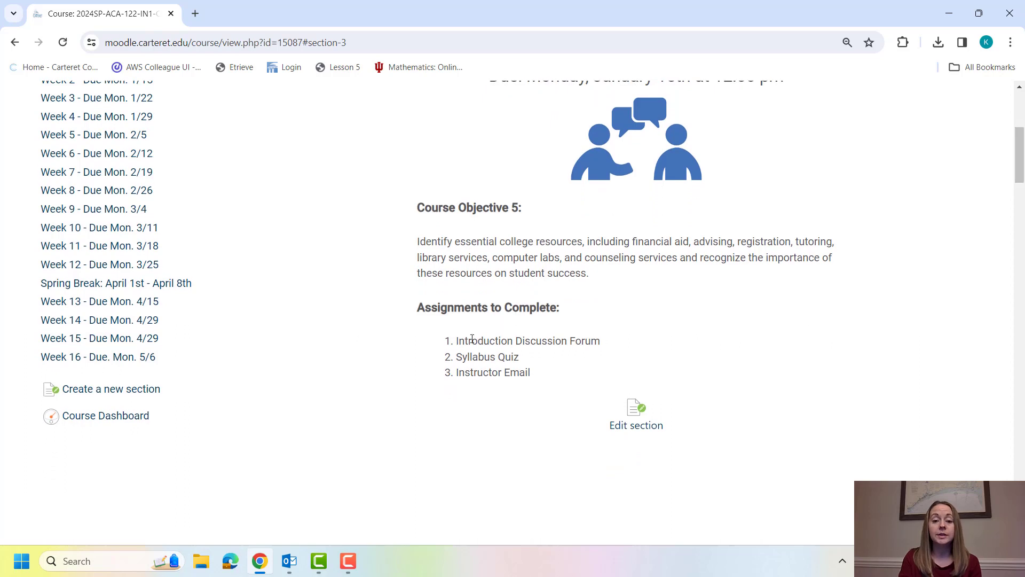
mouse_move(508, 359)
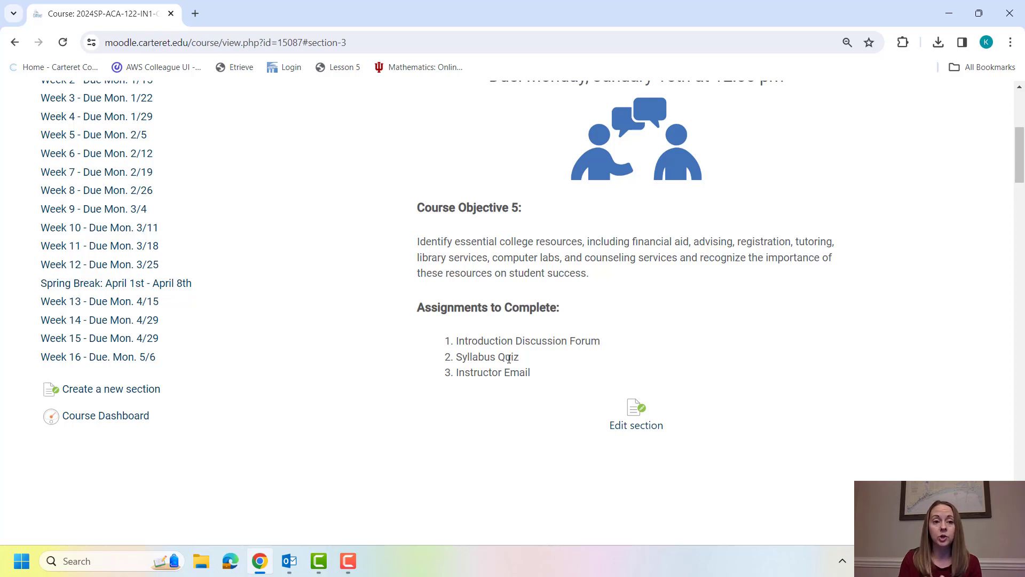
mouse_move(1018, 161)
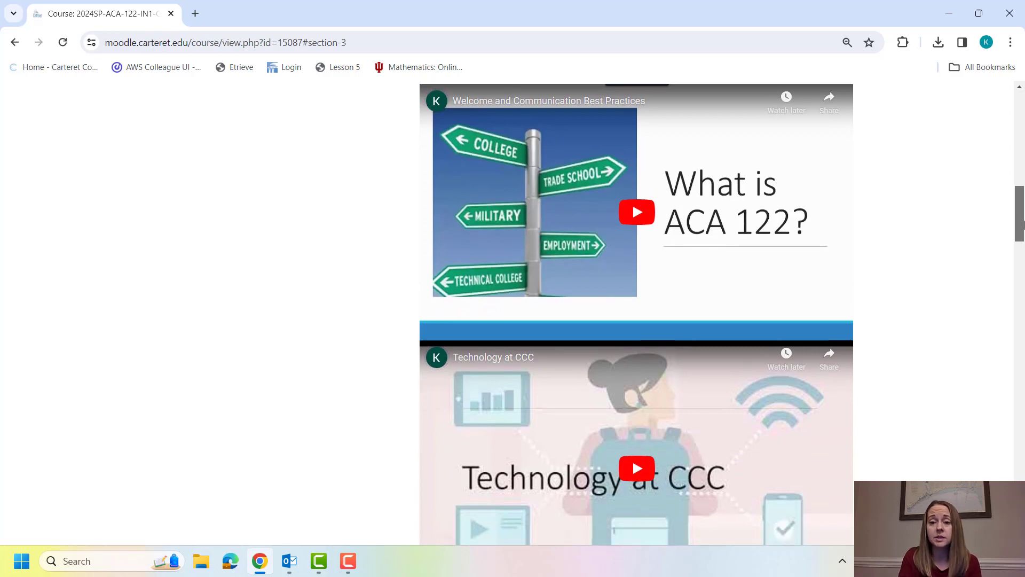
Scroll past the Technology at CCC video and three technology documents to the ACA 122 Class Introductions forum
scroll(down, 3)
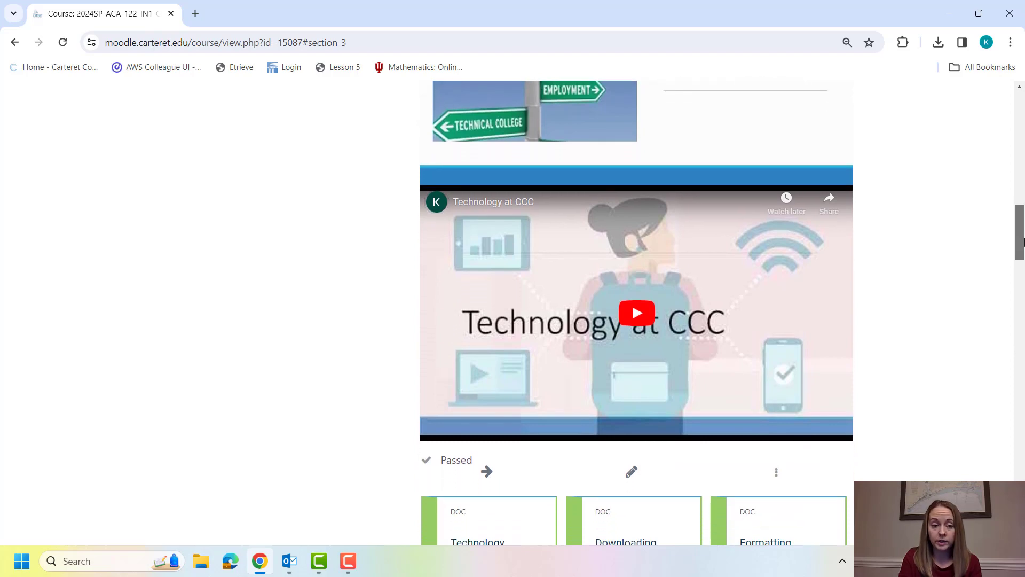
scroll(down, 3)
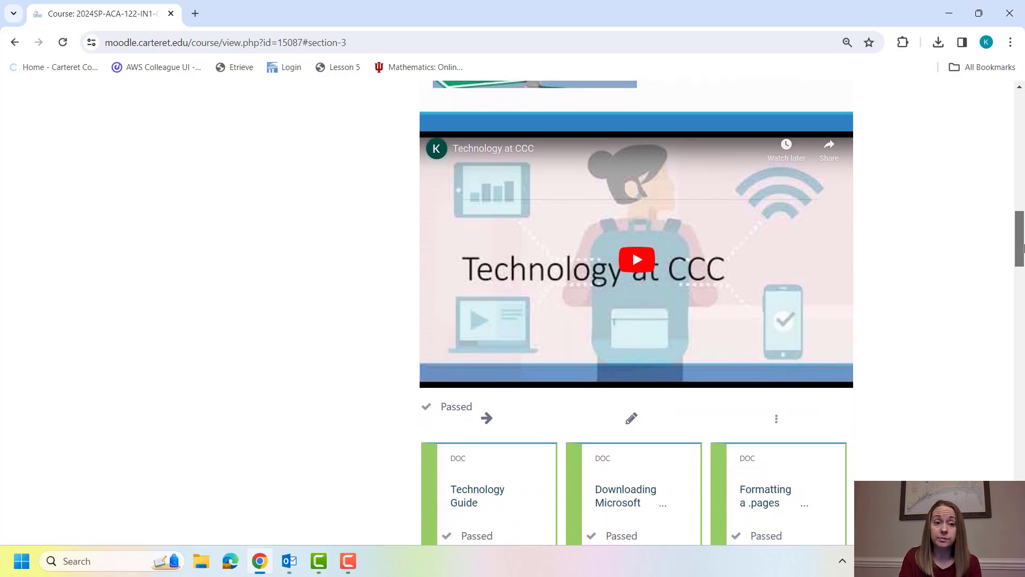
scroll(down, 3)
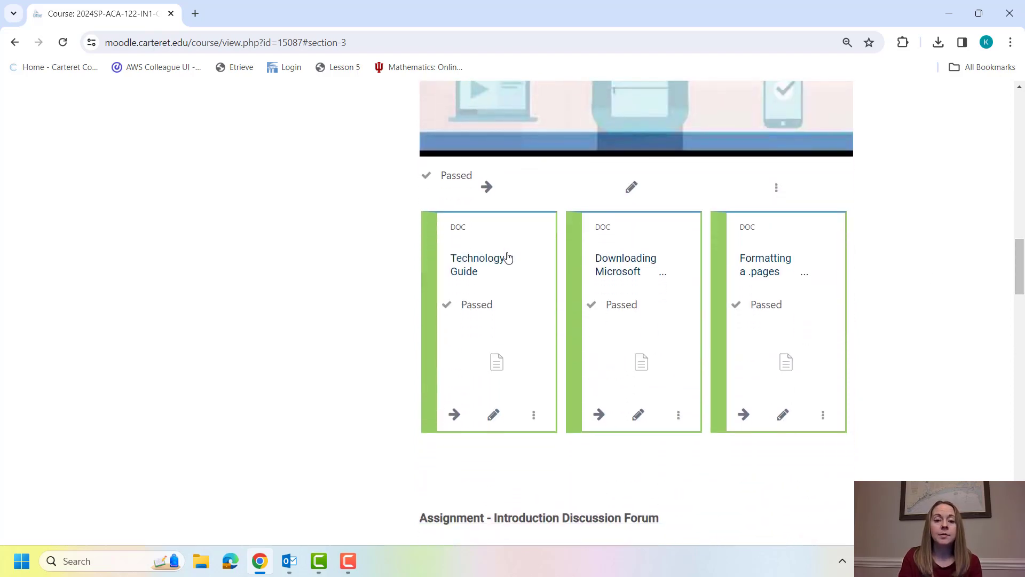
mouse_move(495, 254)
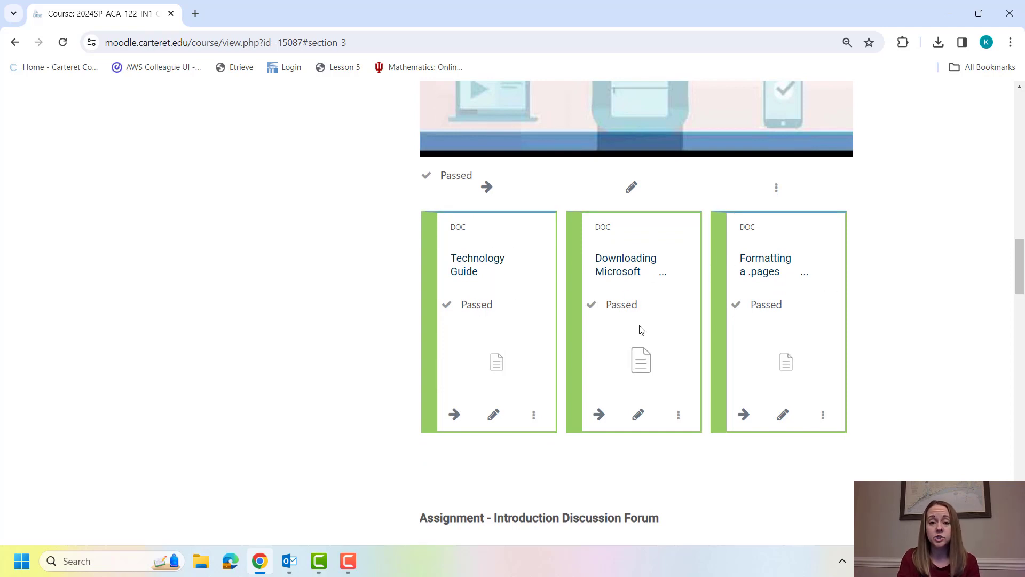
mouse_move(635, 275)
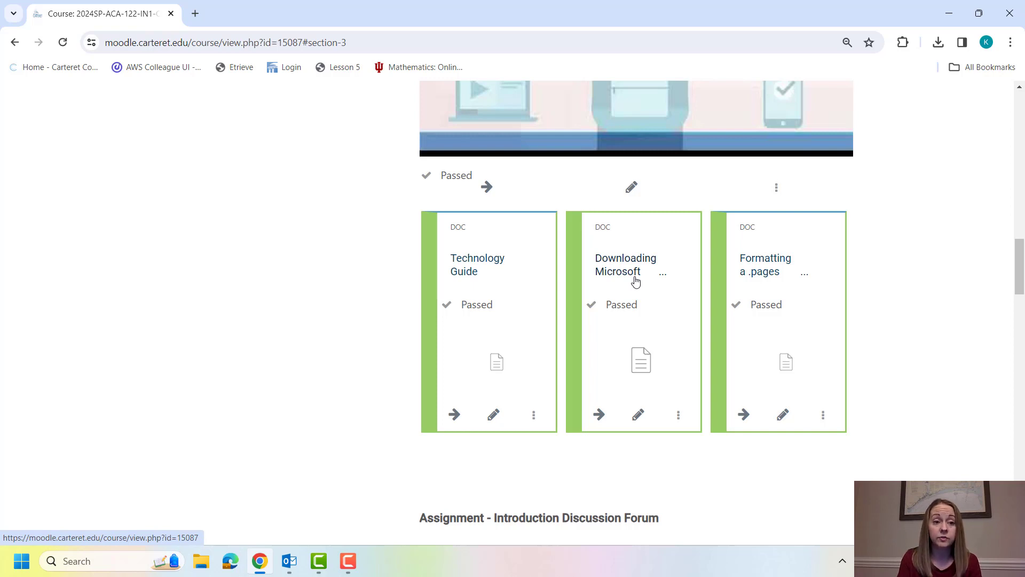
mouse_move(785, 270)
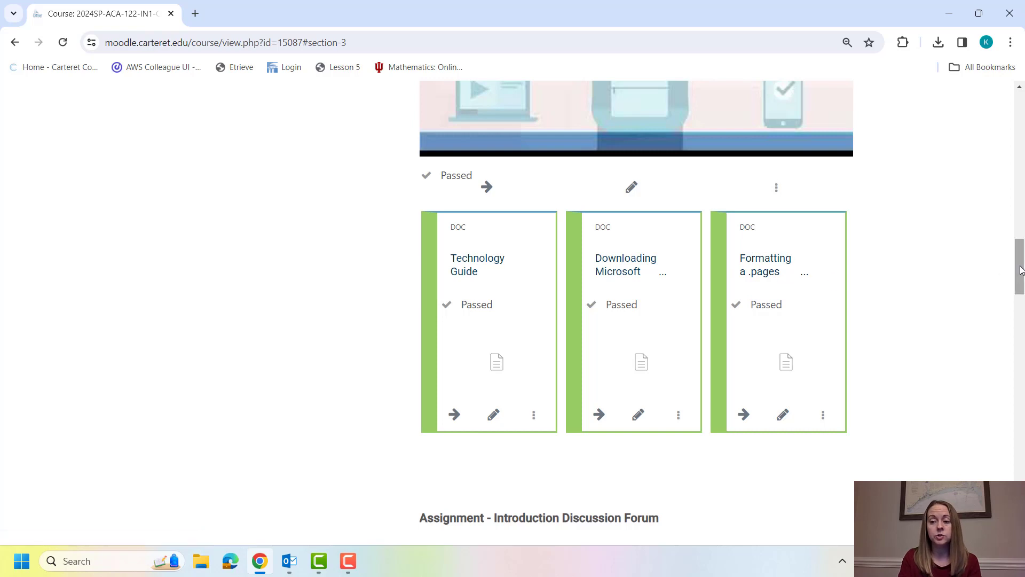
scroll(down, 3)
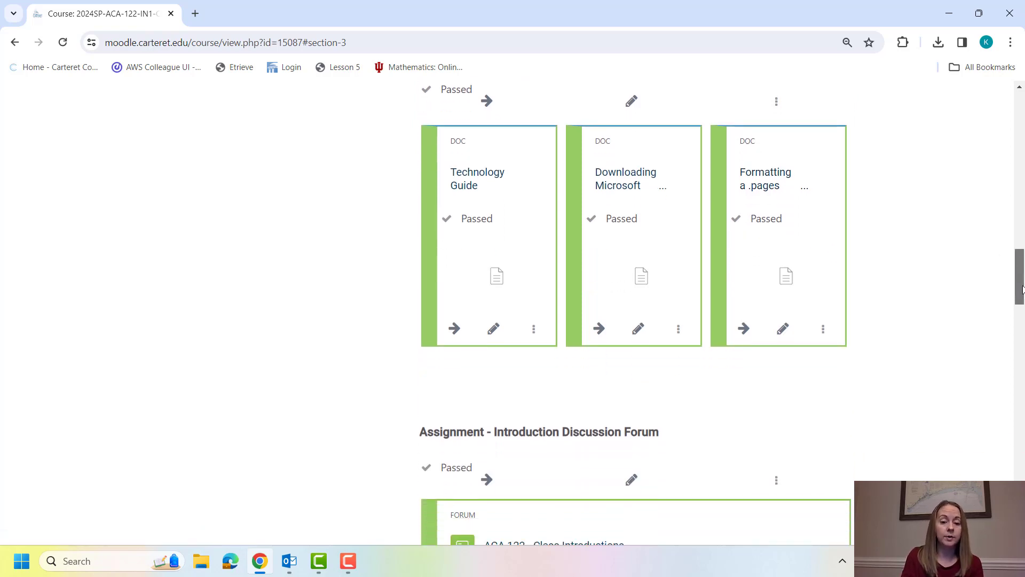
scroll(down, 3)
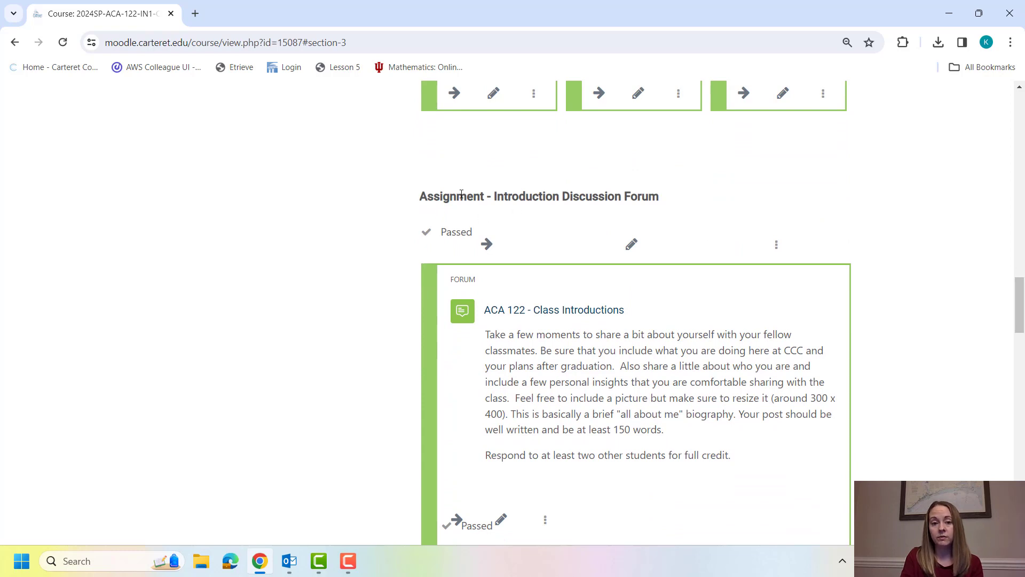
mouse_move(536, 308)
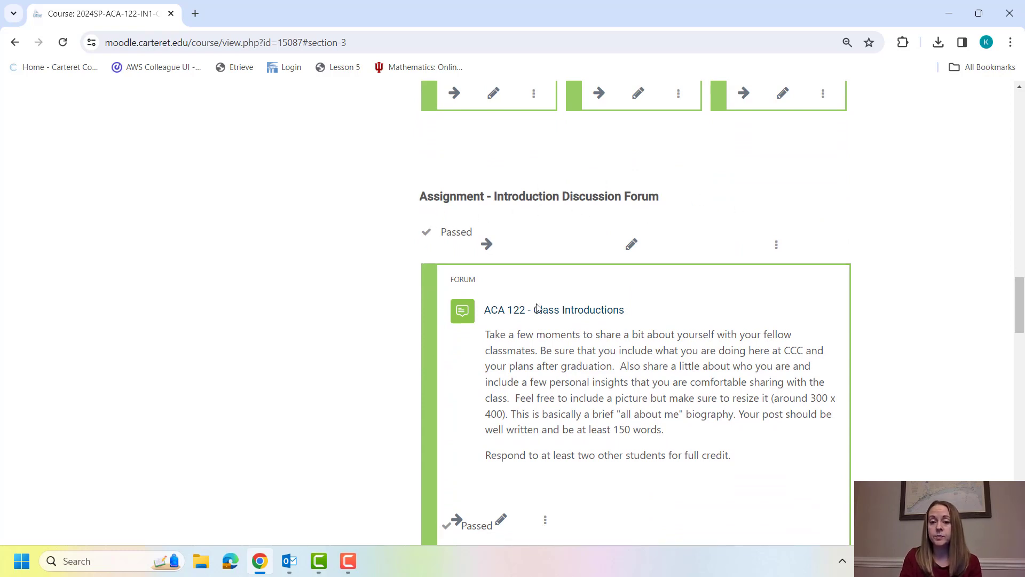
mouse_move(577, 309)
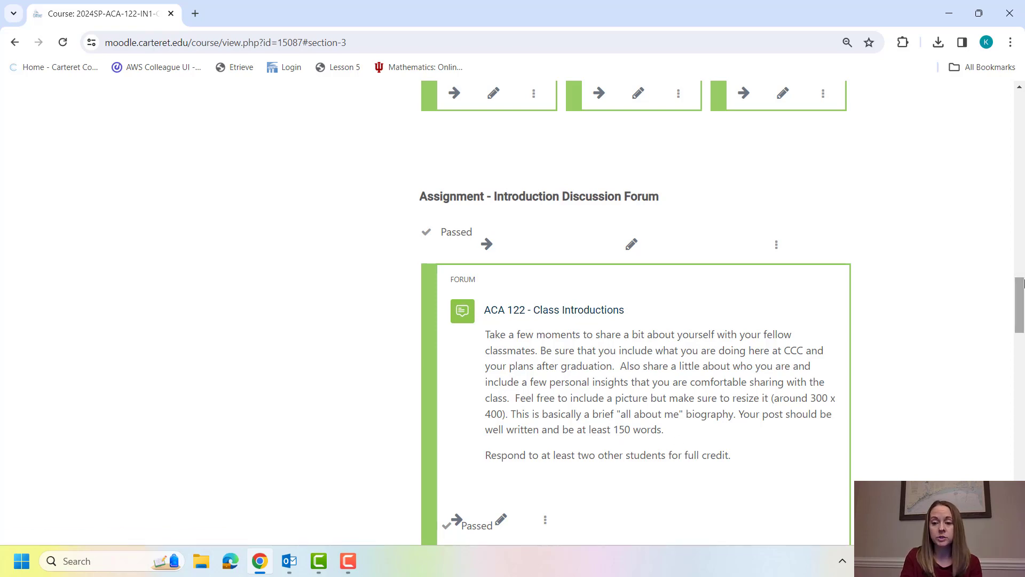
Scan the Syllabus Quiz, ACA 122 Syllabus PDF and Instructor Email, then return toward the Week 1 heading
scroll(up, 3)
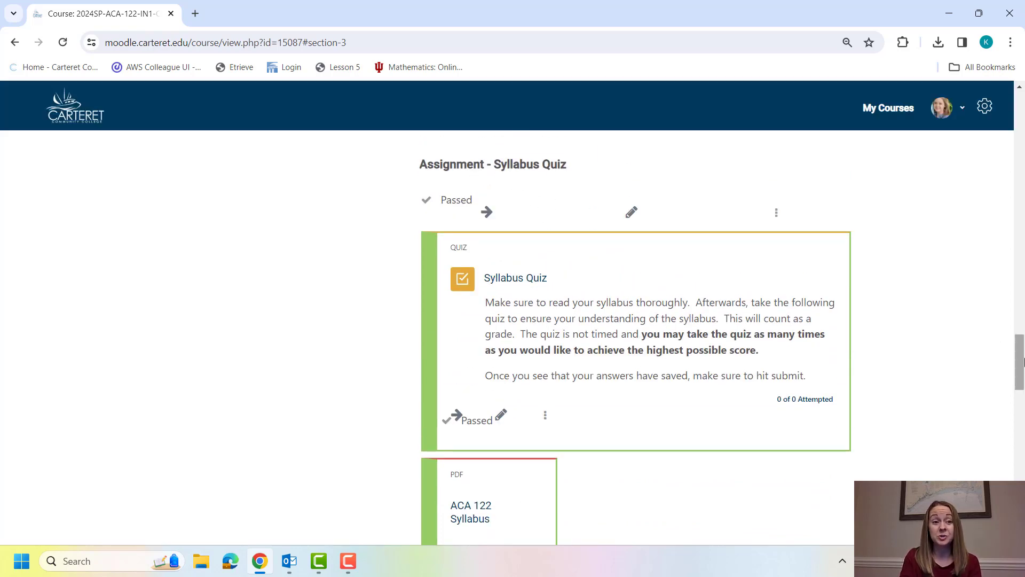
scroll(down, 3)
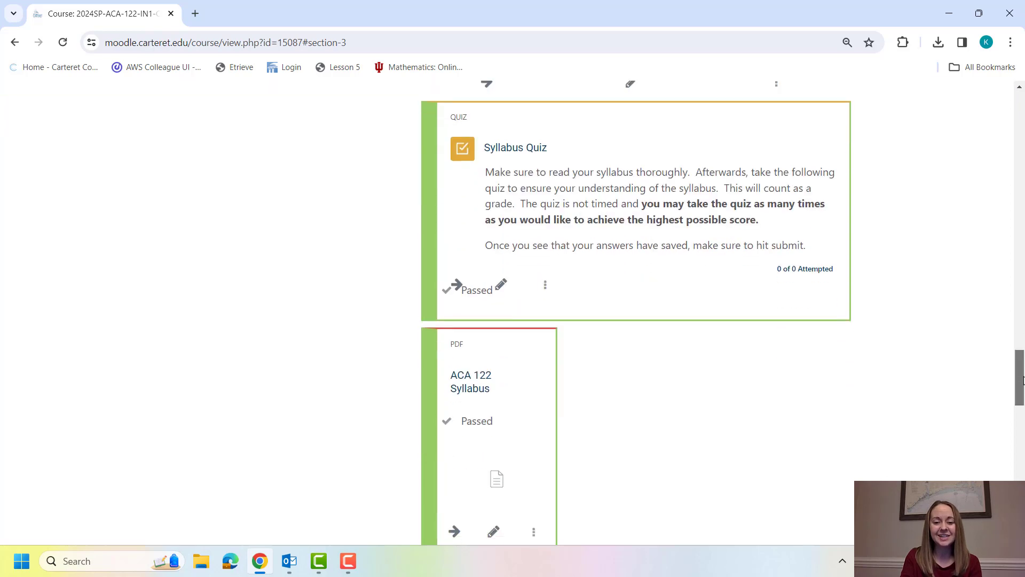
scroll(down, 3)
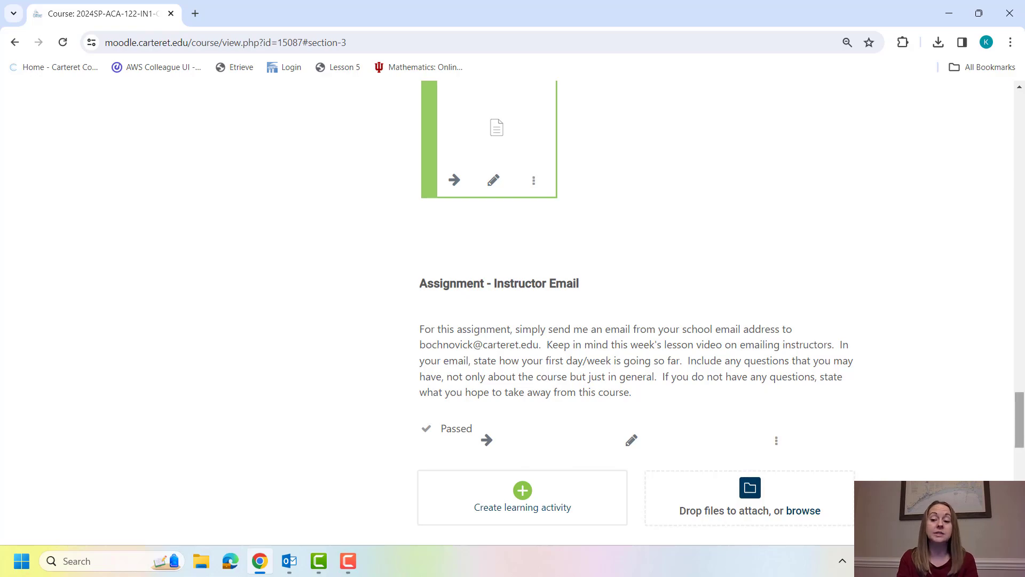
scroll(down, 3)
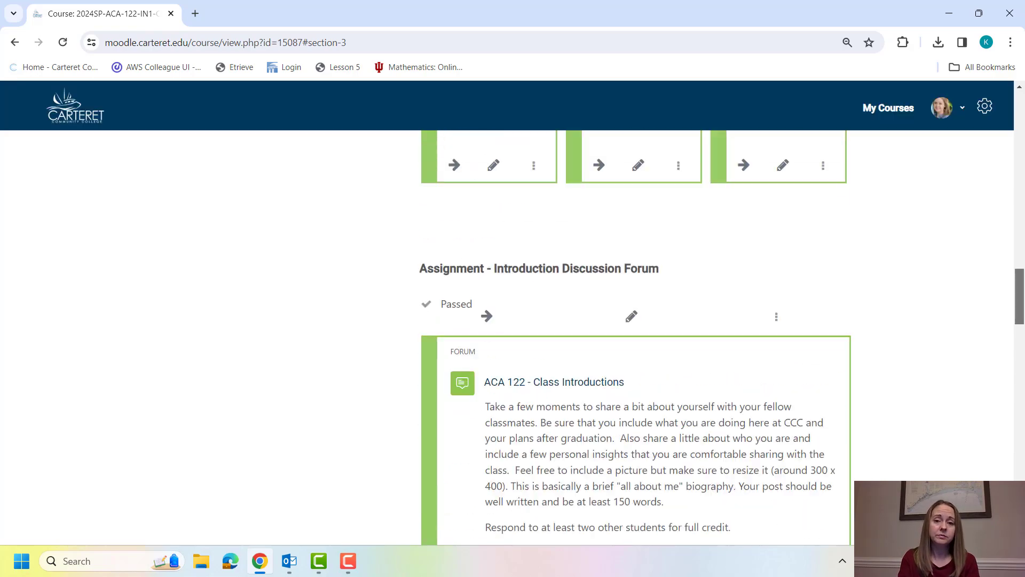
scroll(up, 3)
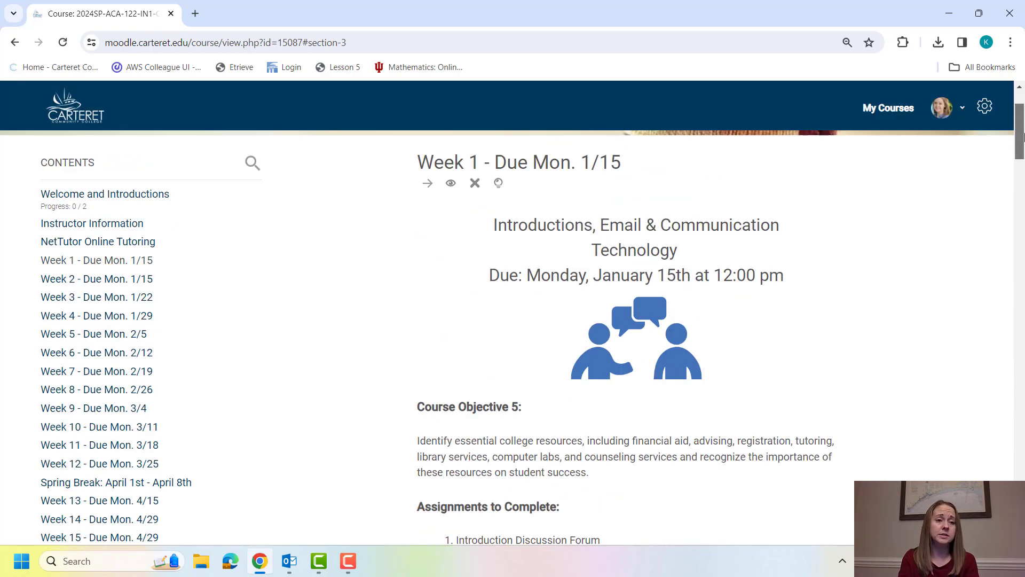
Scroll through the Week 2 Campus Resources clubs video and campus resource links
scroll(down, 3)
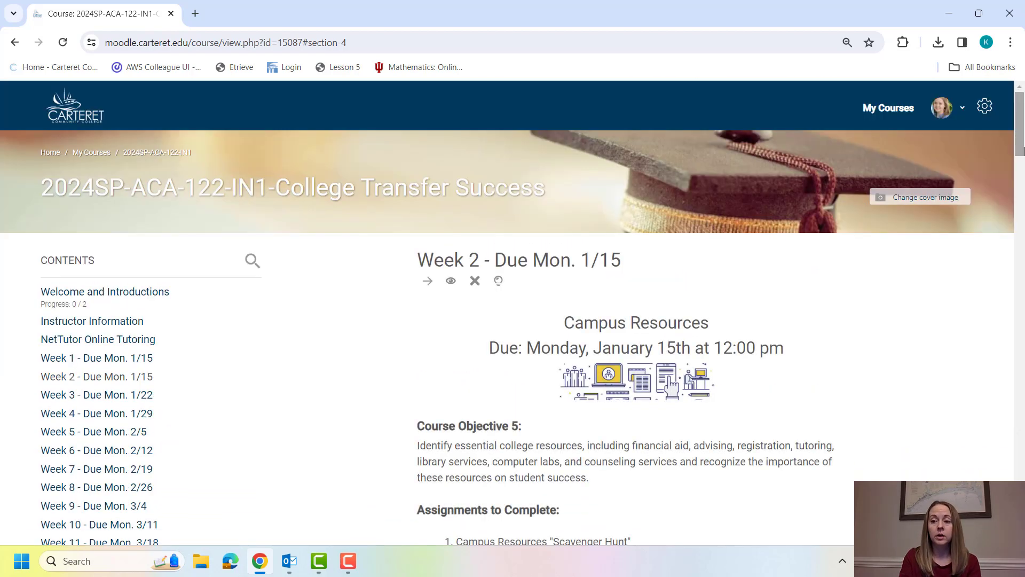
scroll(down, 3)
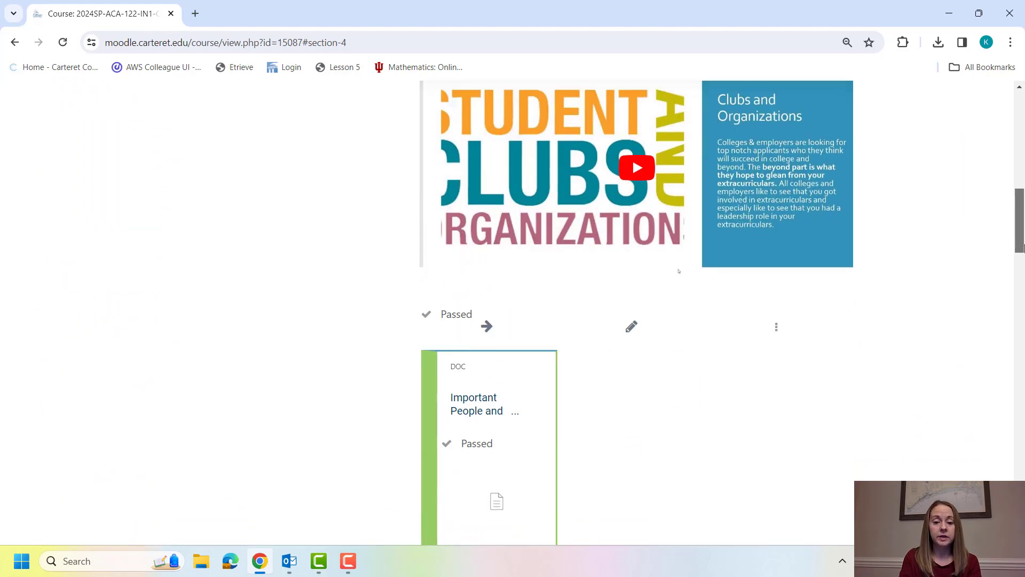
scroll(down, 3)
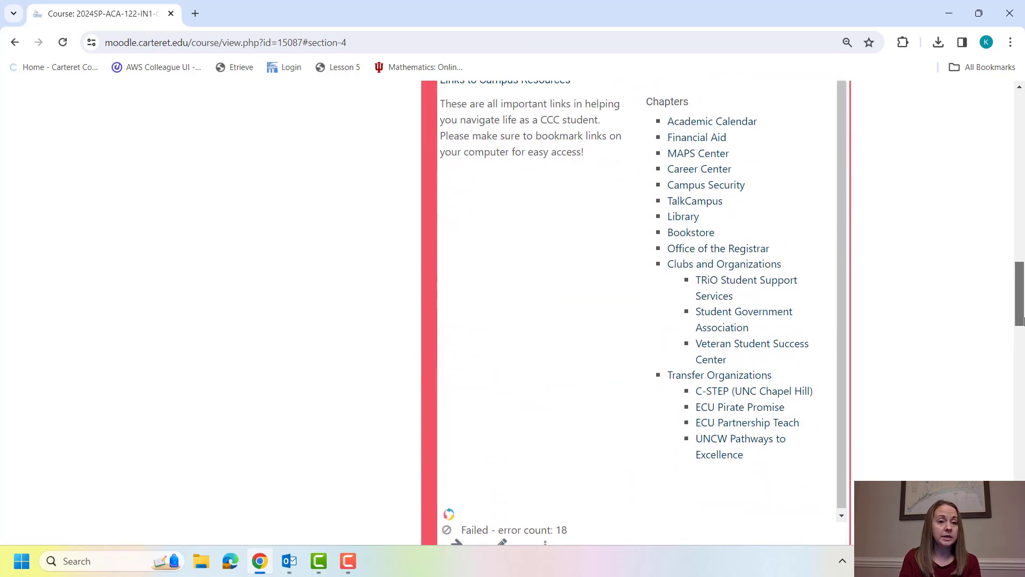
scroll(down, 3)
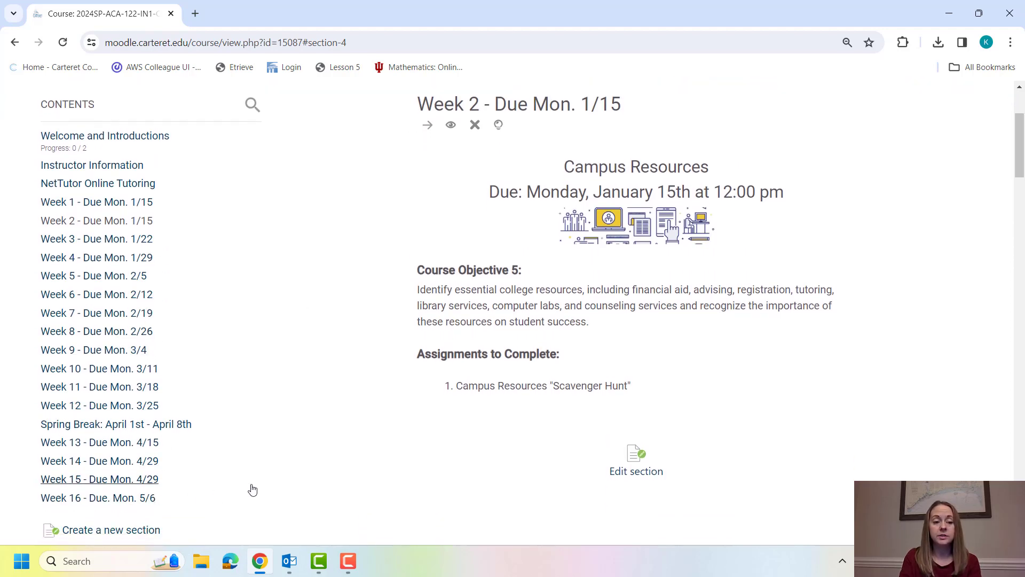
mouse_move(334, 353)
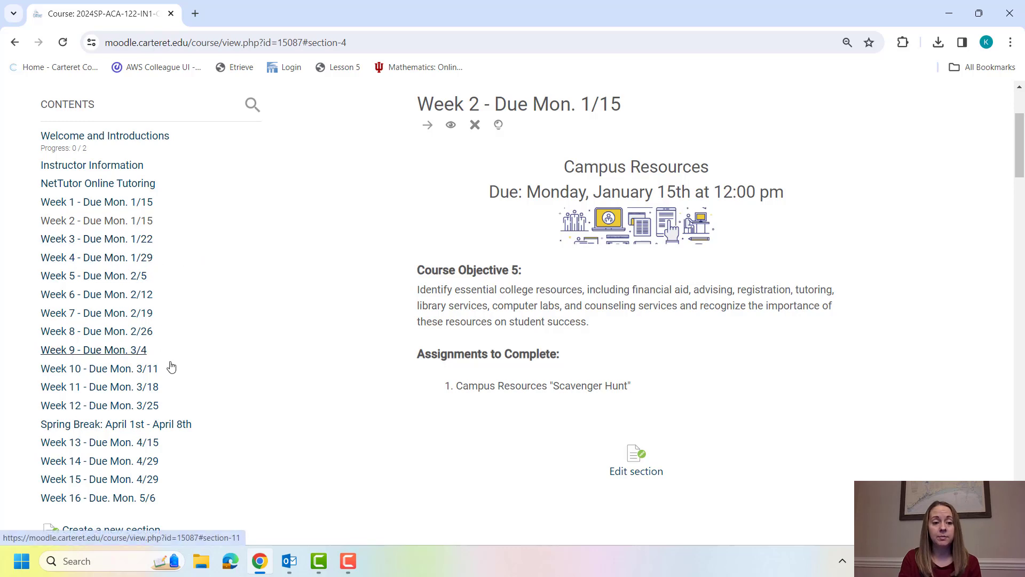
mouse_move(334, 340)
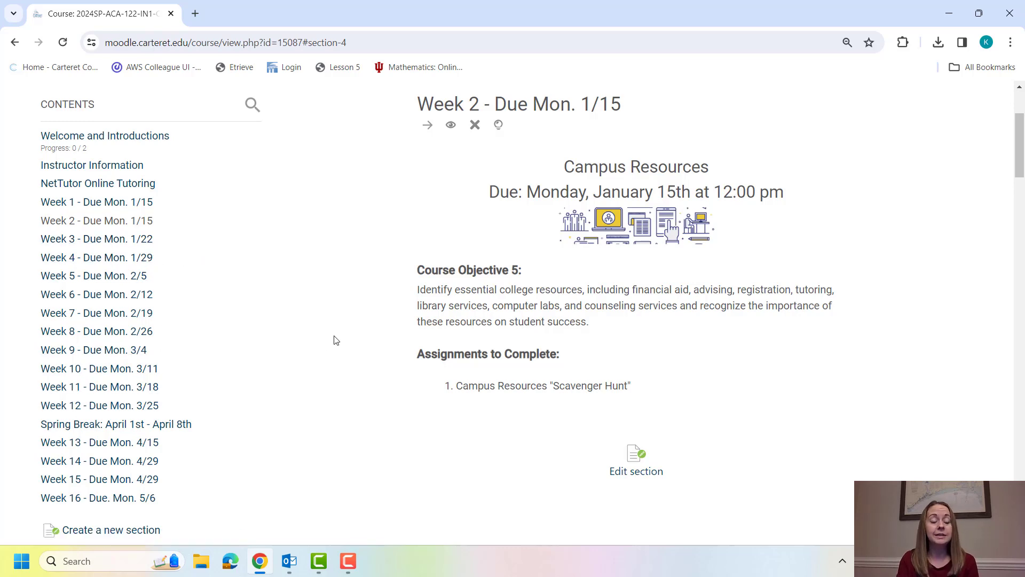
mouse_move(1017, 134)
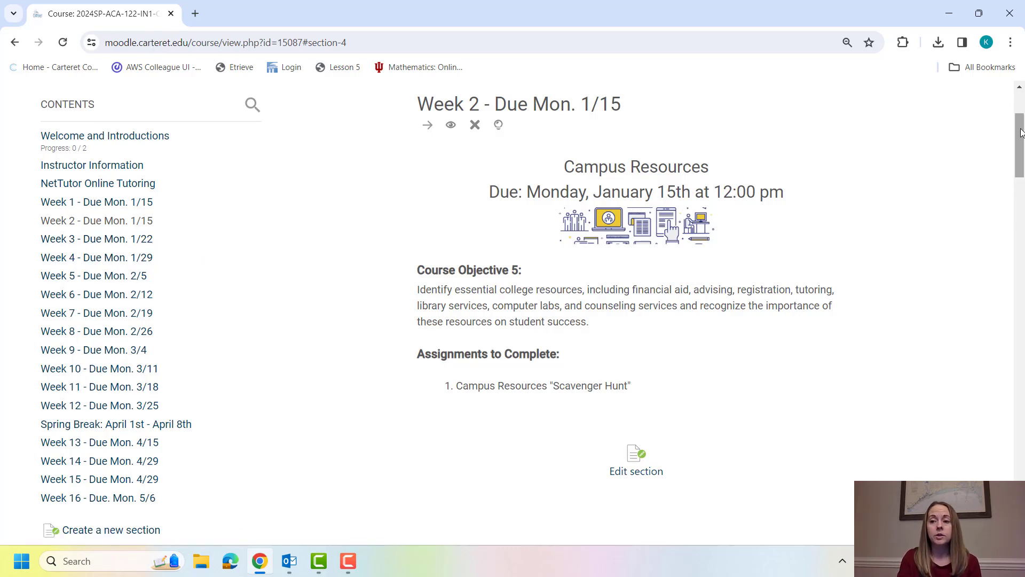
scroll(down, 3)
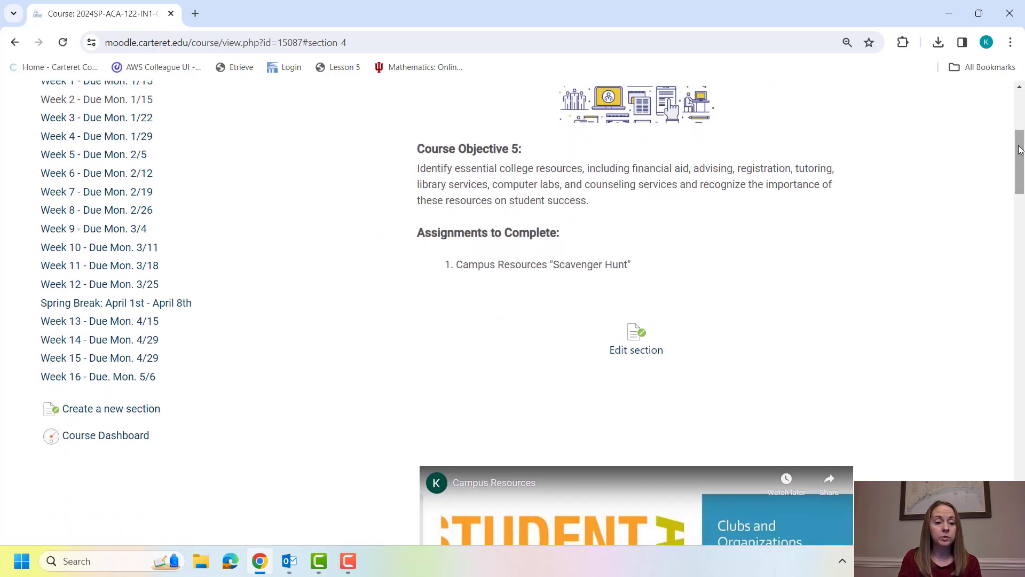
mouse_move(105, 434)
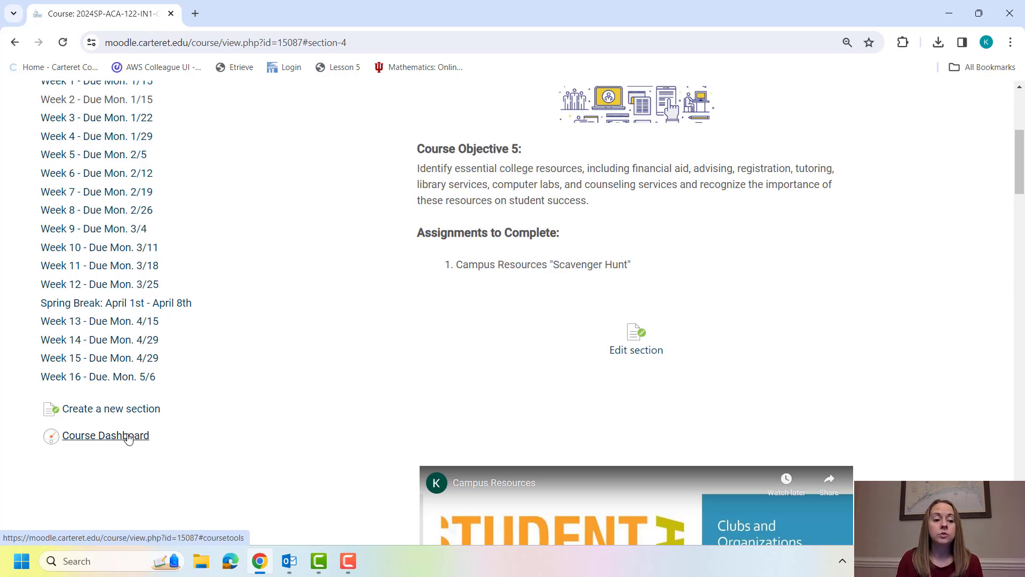
mouse_move(126, 444)
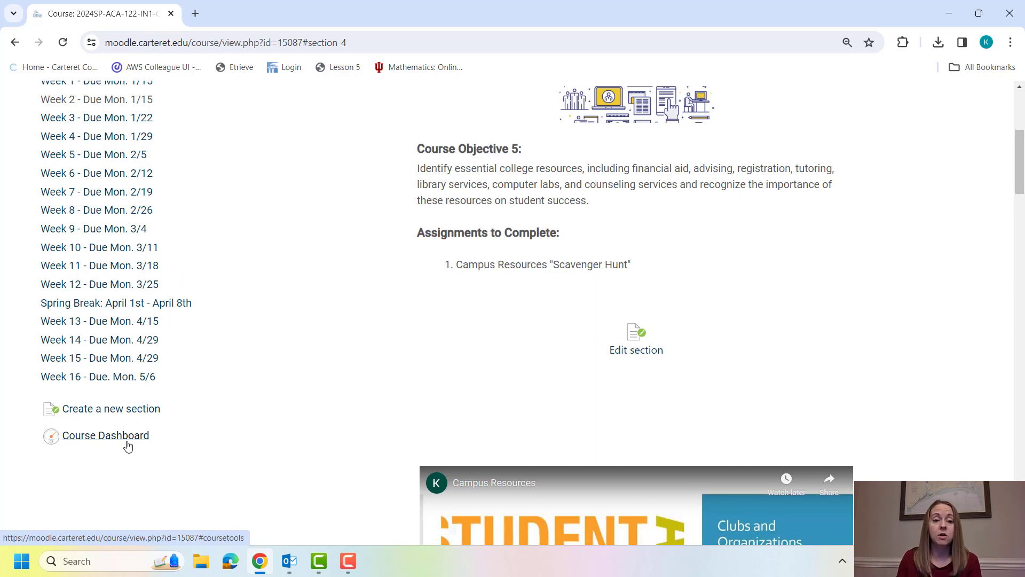
mouse_move(157, 455)
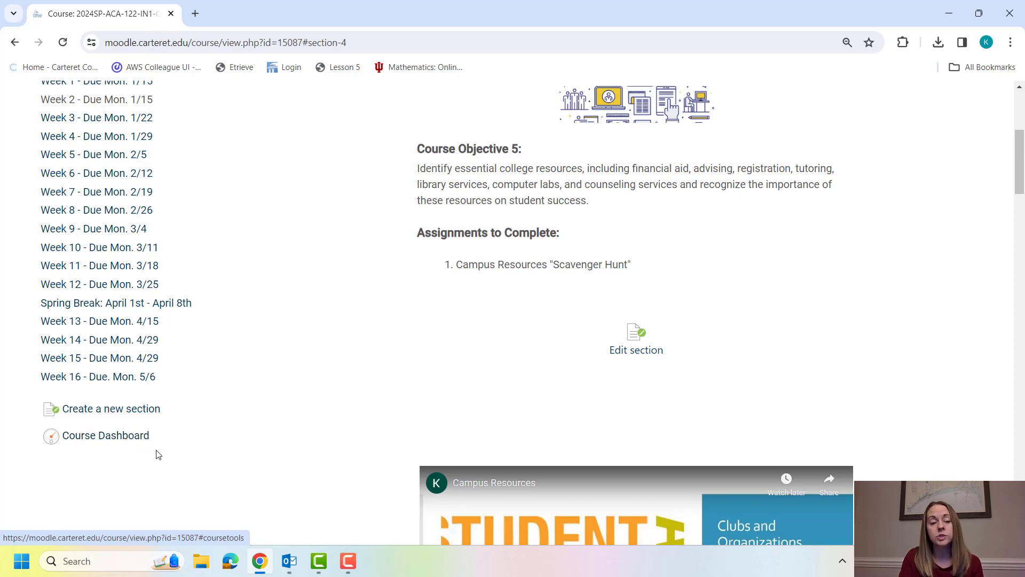
mouse_move(220, 454)
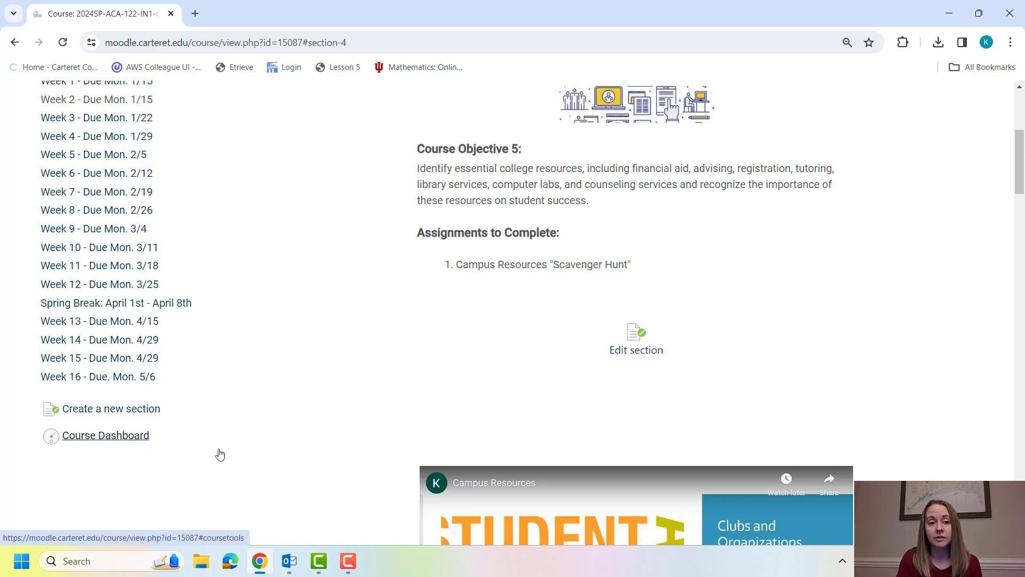
scroll(up, 3)
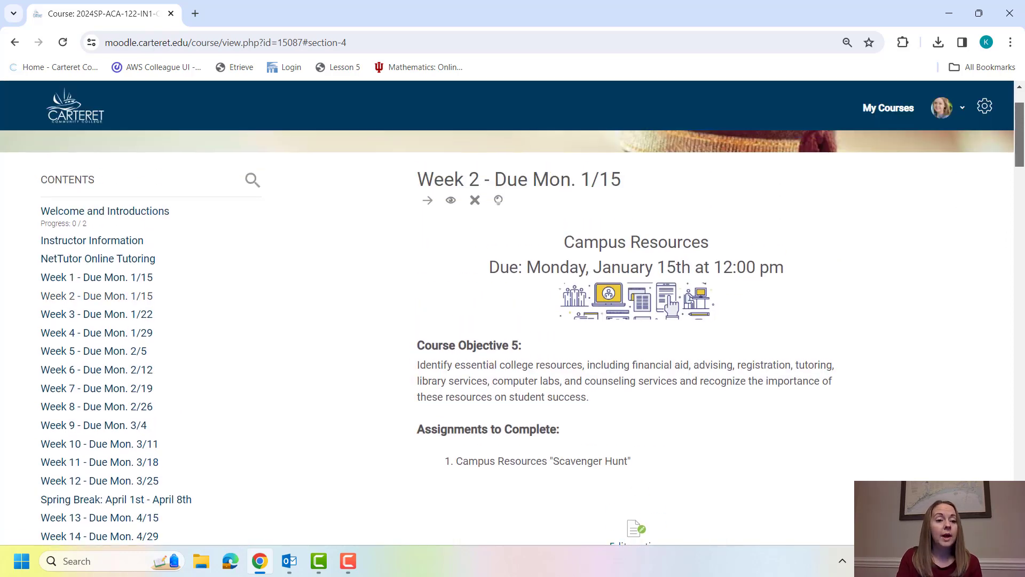
scroll(up, 3)
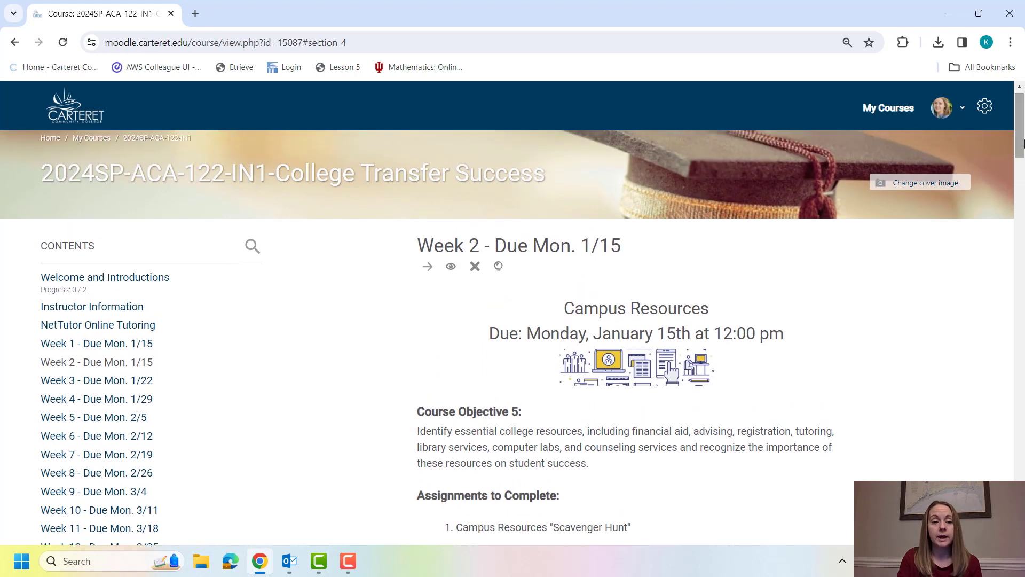